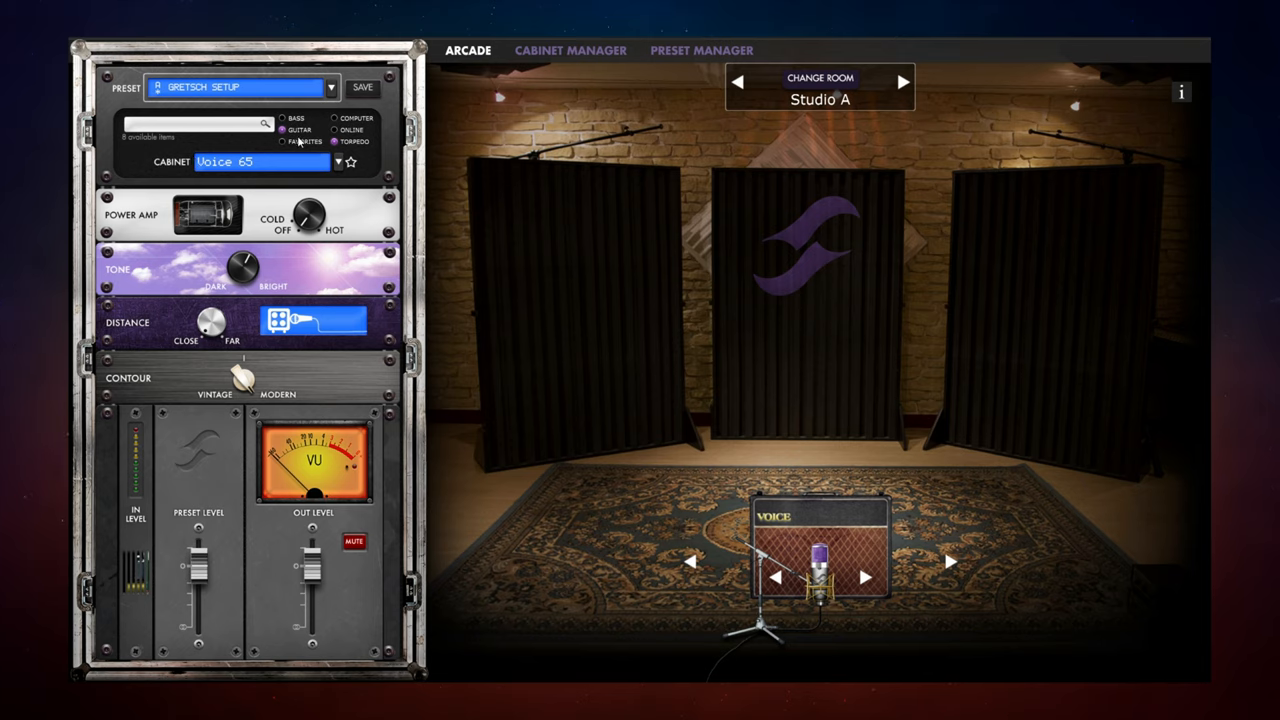
pyautogui.moveTo(375, 162)
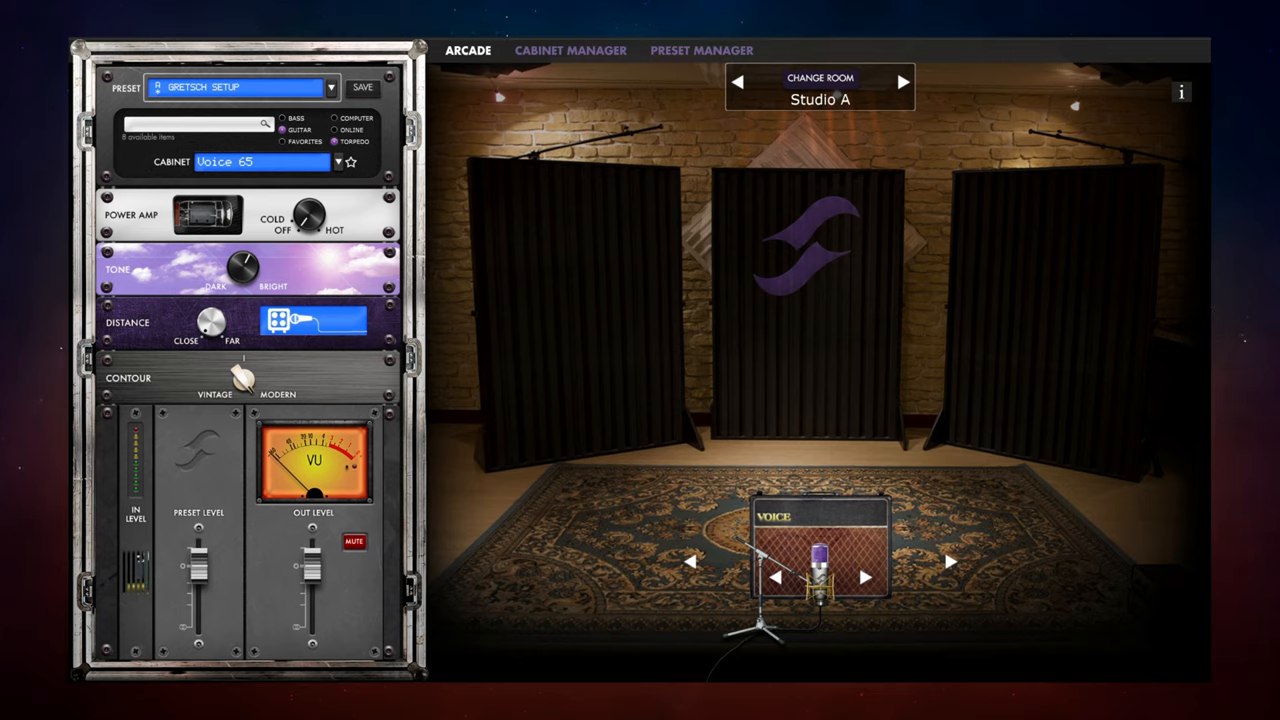
pyautogui.moveTo(360, 217)
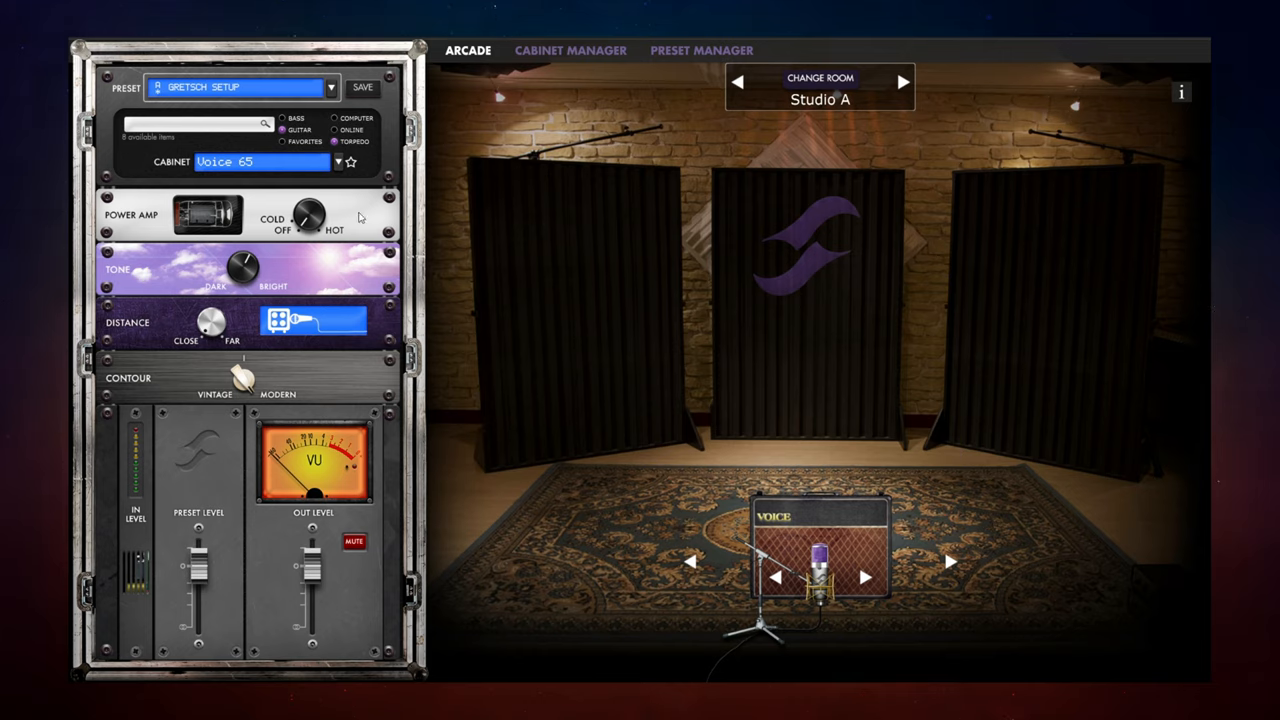
pyautogui.moveTo(333, 250)
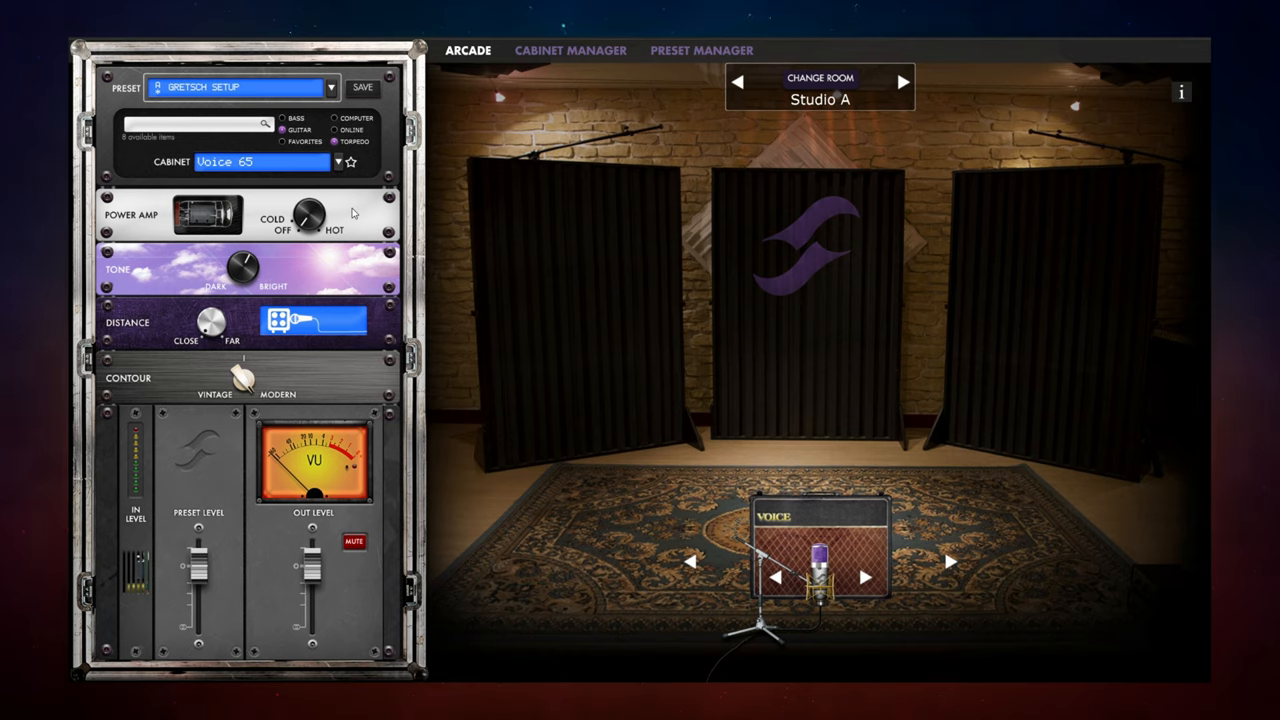
pyautogui.moveTo(278, 214)
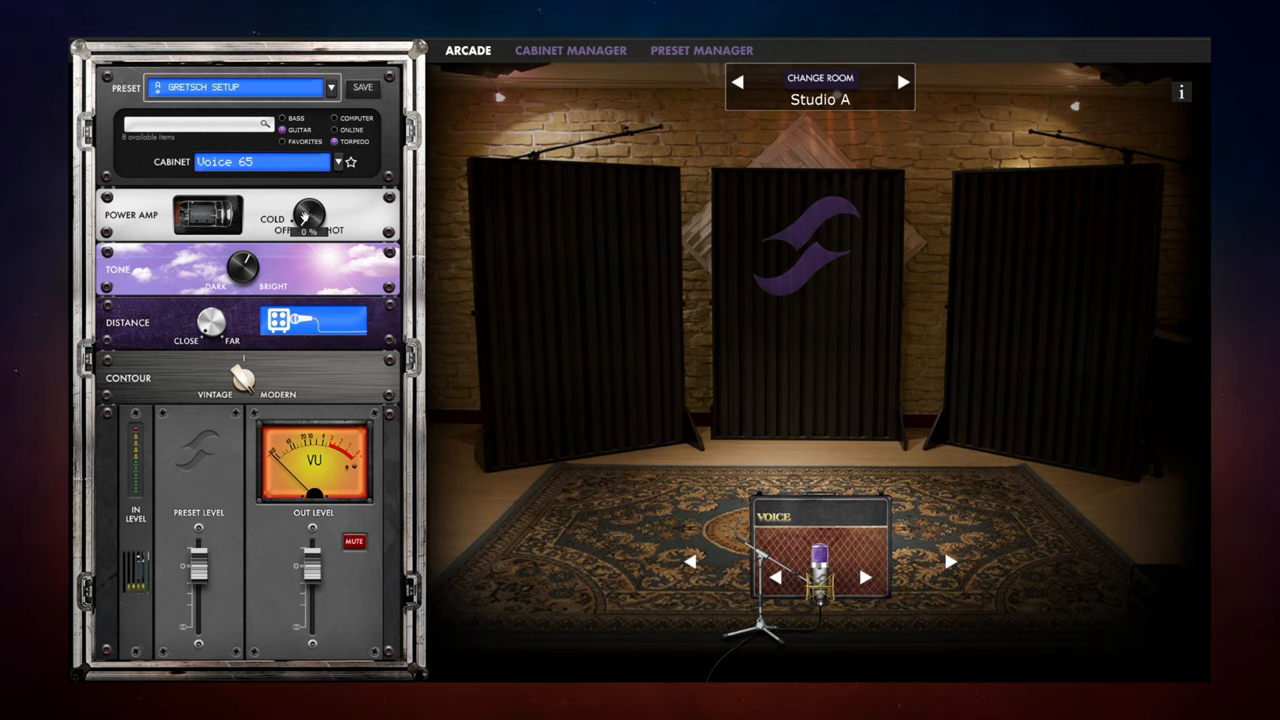
# Raise the Power Amp Cold/Hot drive from Off through 13%, 37% and 67% toward Hot.
pyautogui.moveTo(305, 212); pyautogui.dragTo(310, 225)
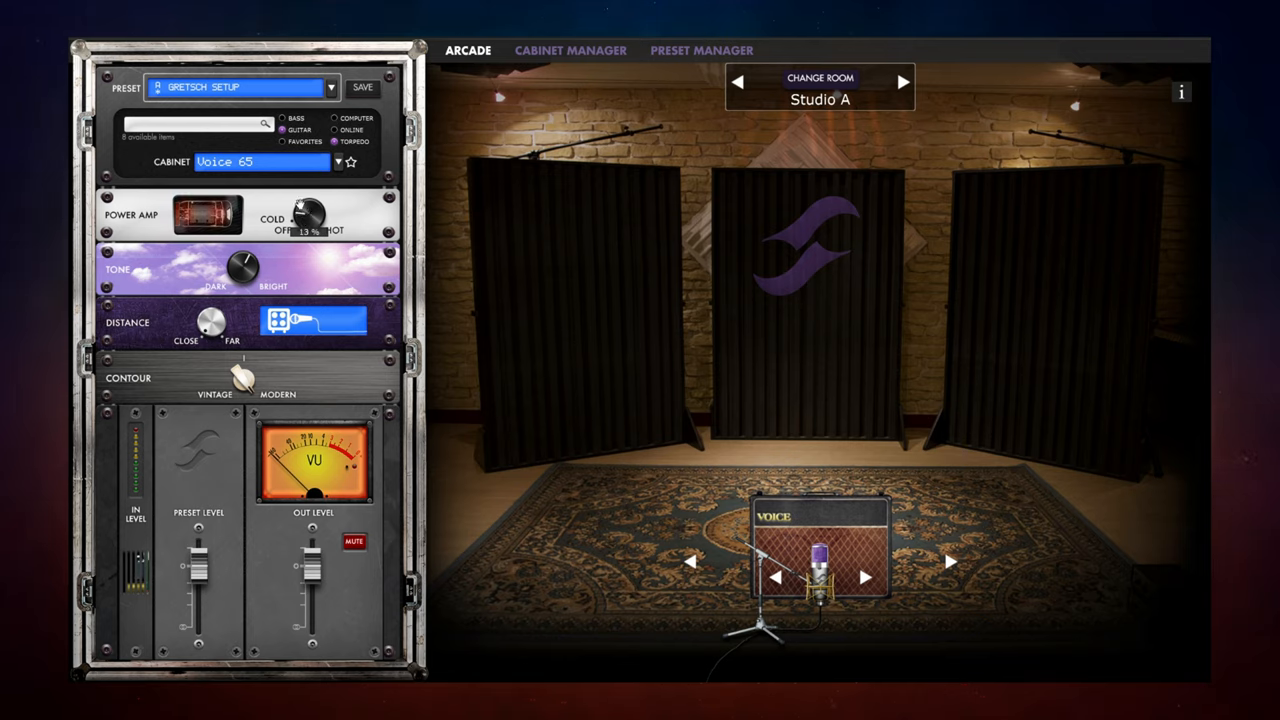
pyautogui.moveTo(310, 217); pyautogui.dragTo(320, 205)
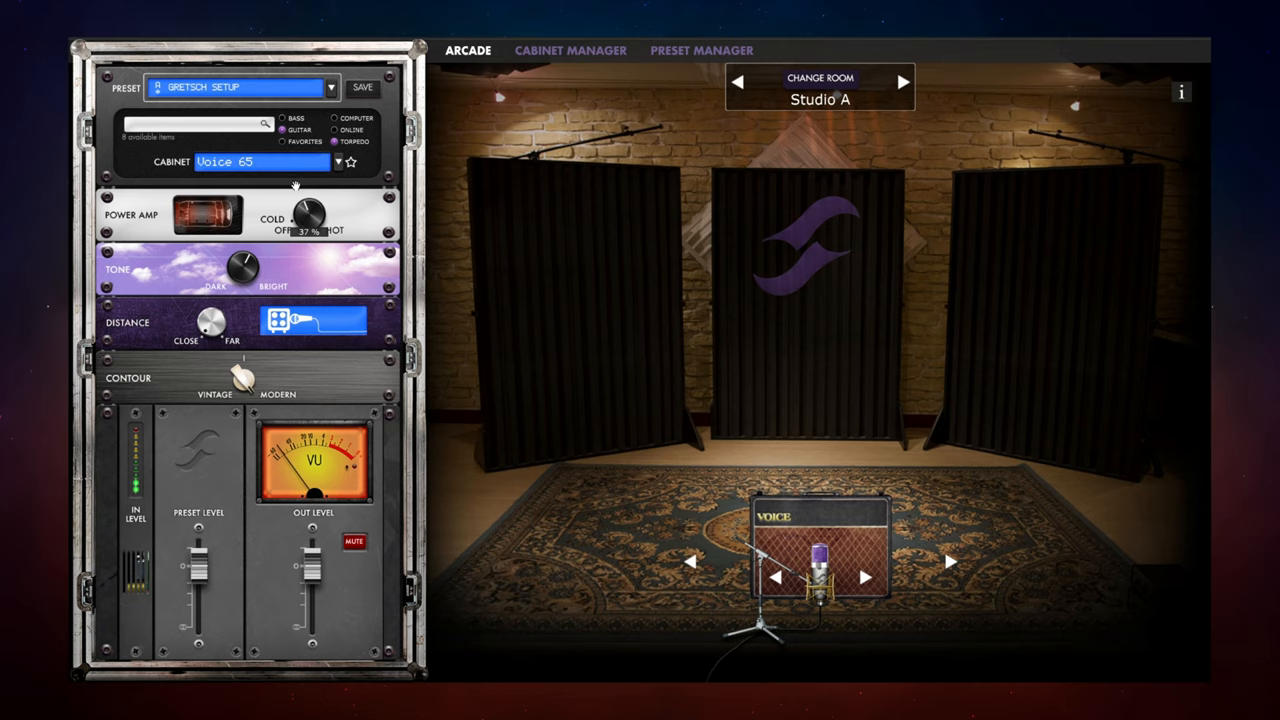
pyautogui.moveTo(310, 215); pyautogui.dragTo(320, 200)
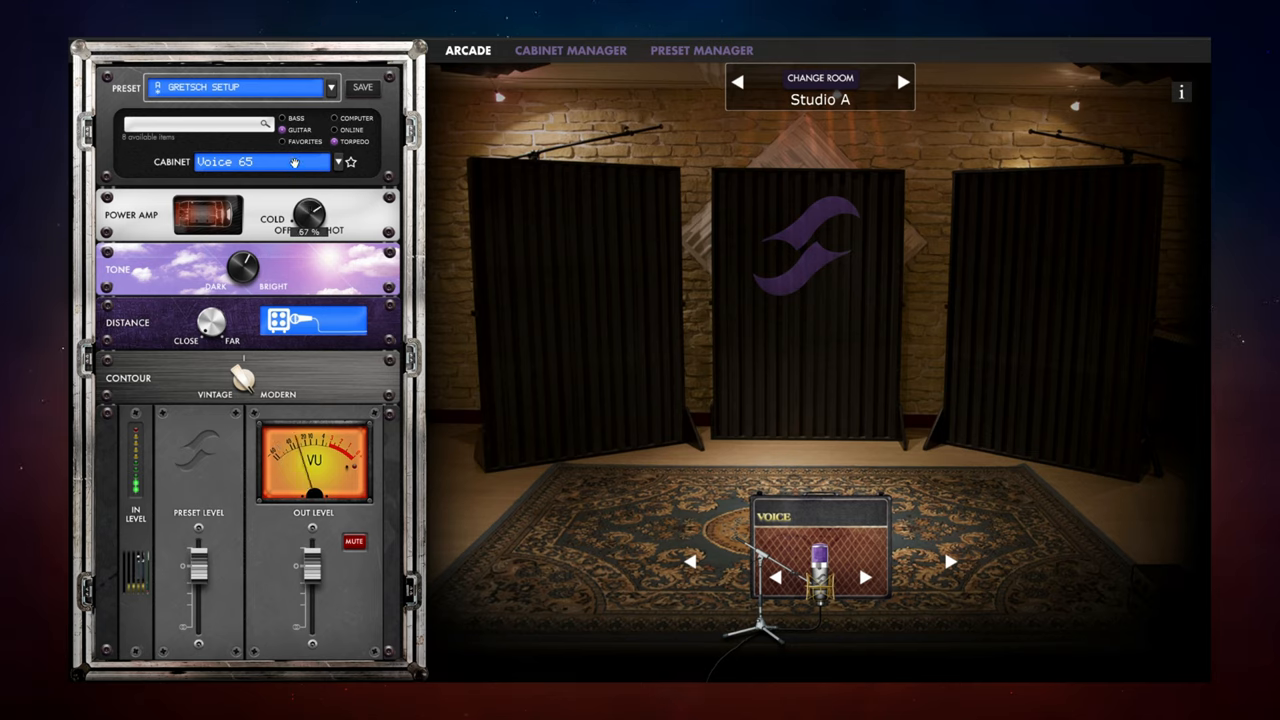
pyautogui.moveTo(310, 213); pyautogui.dragTo(315, 200)
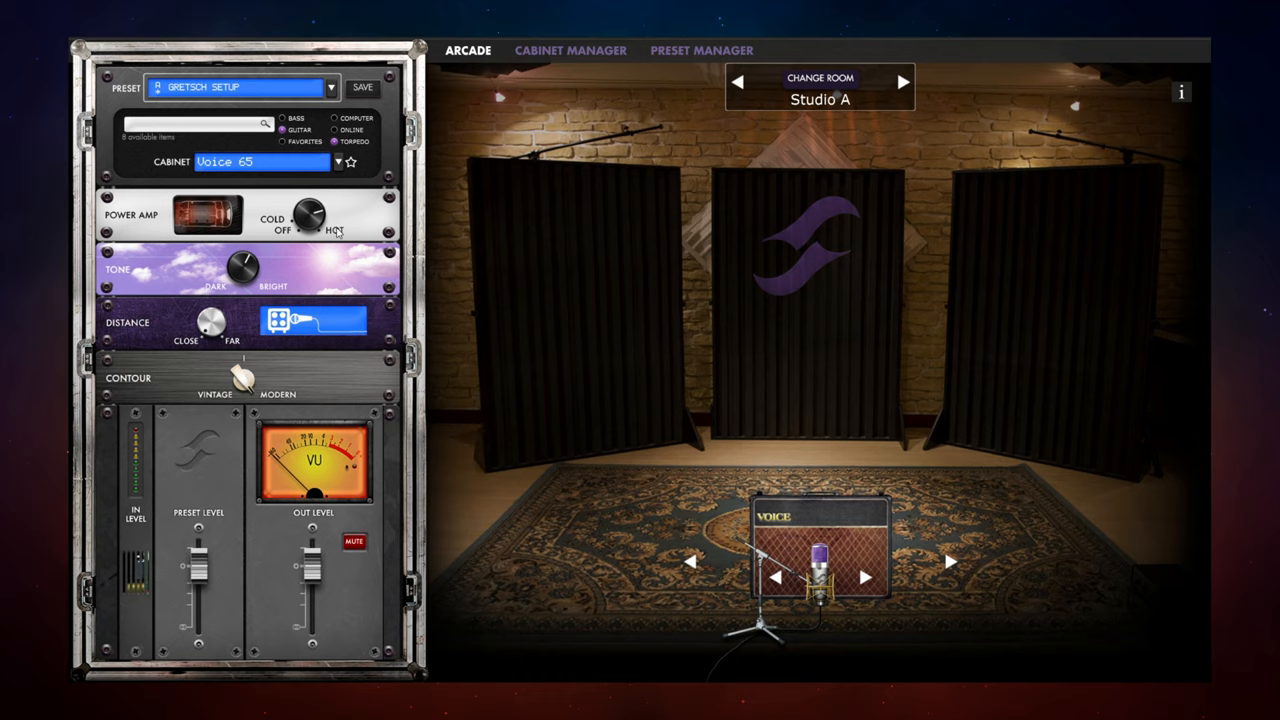
pyautogui.moveTo(362, 208)
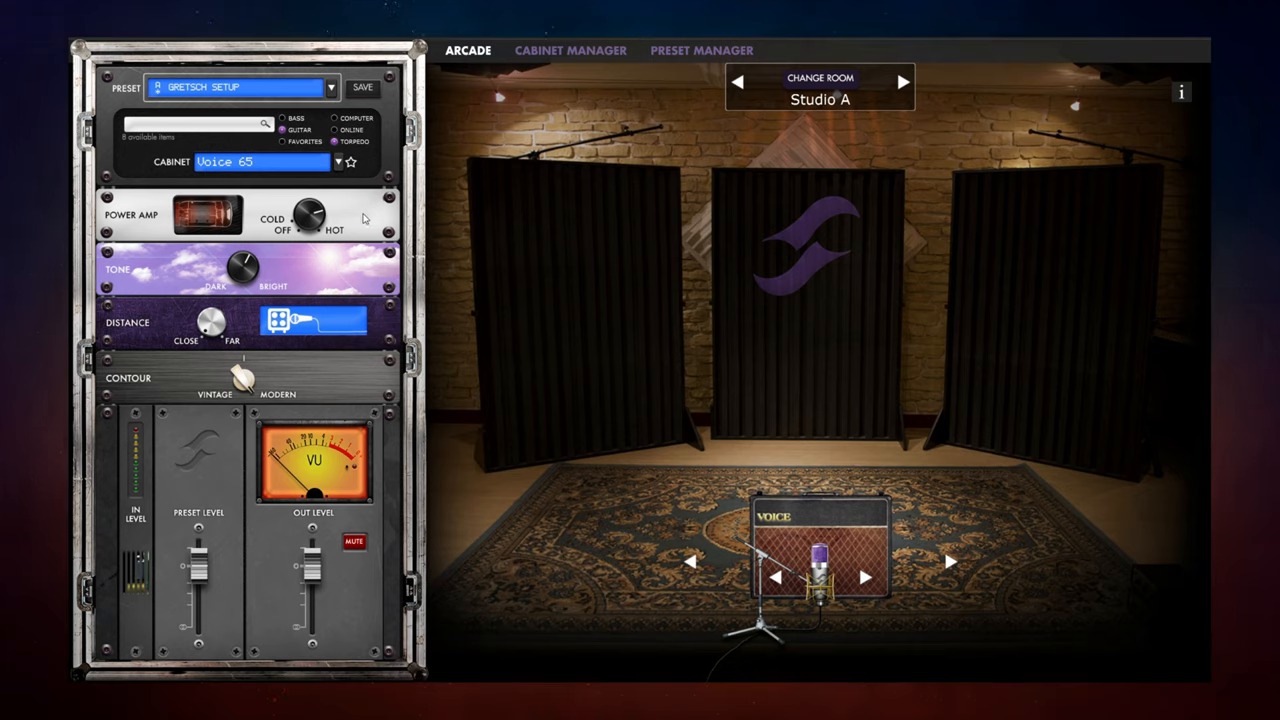
pyautogui.moveTo(360, 210)
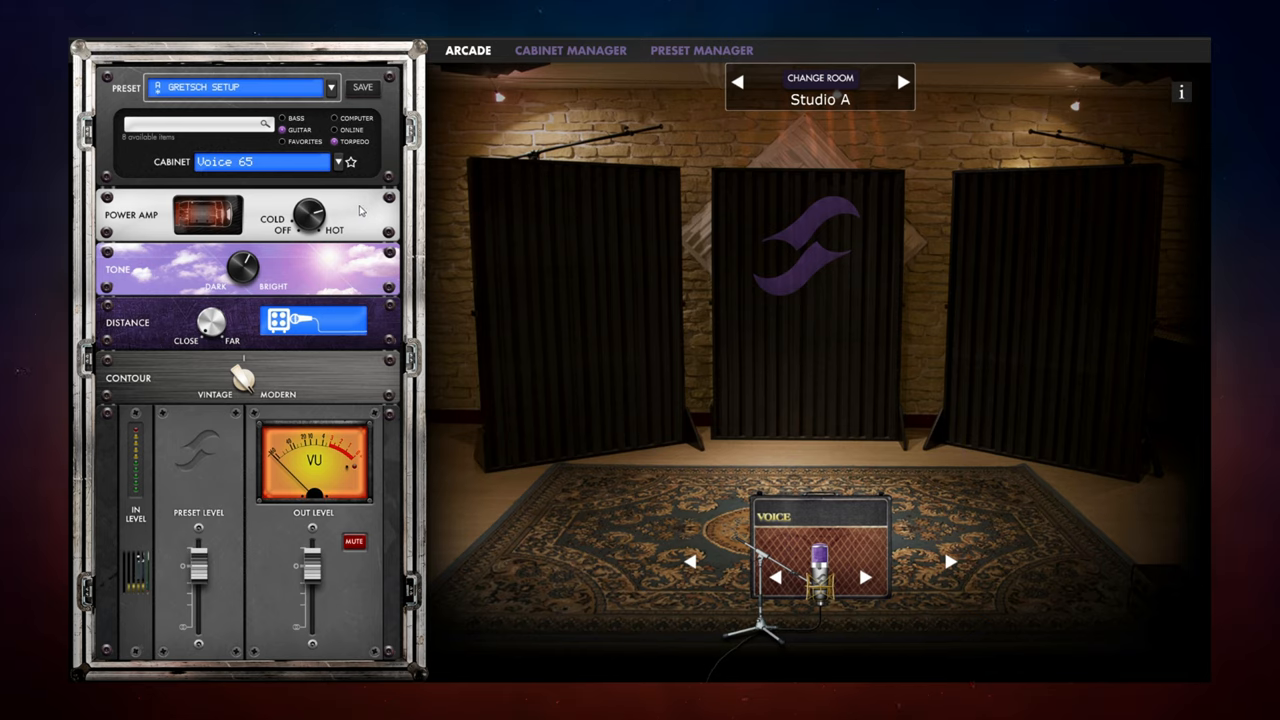
pyautogui.moveTo(182, 270)
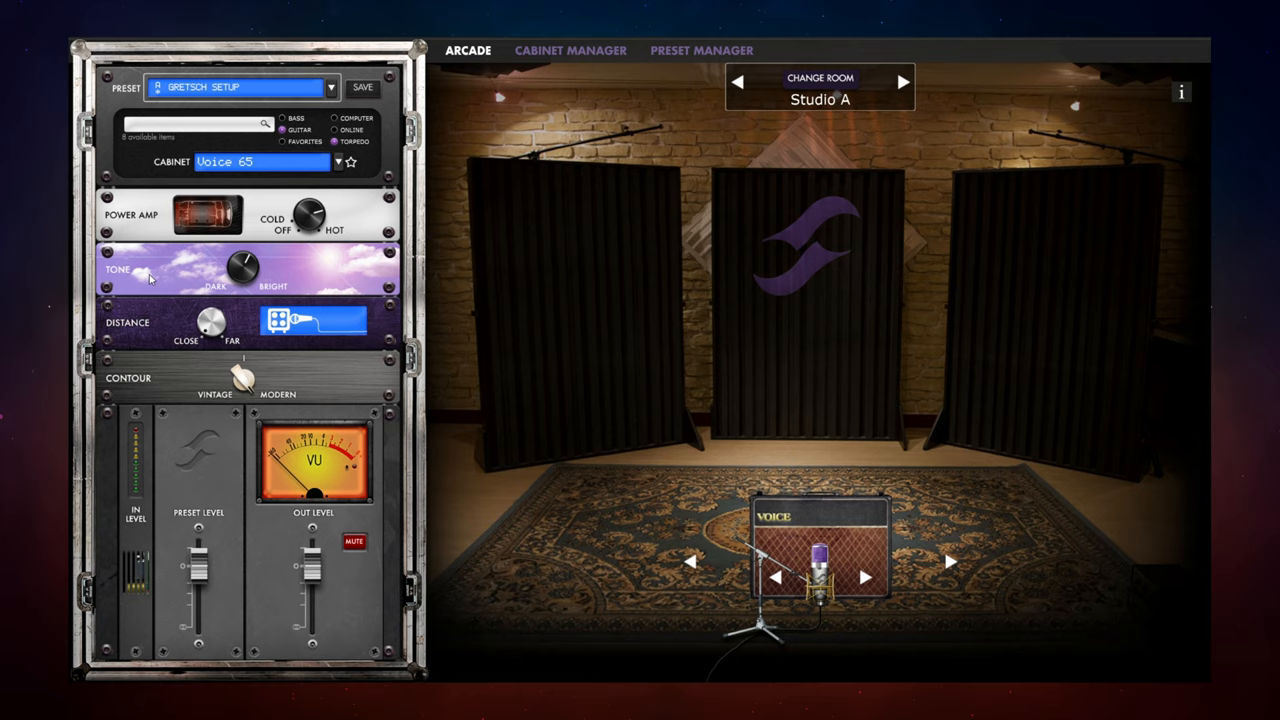
pyautogui.moveTo(282, 281)
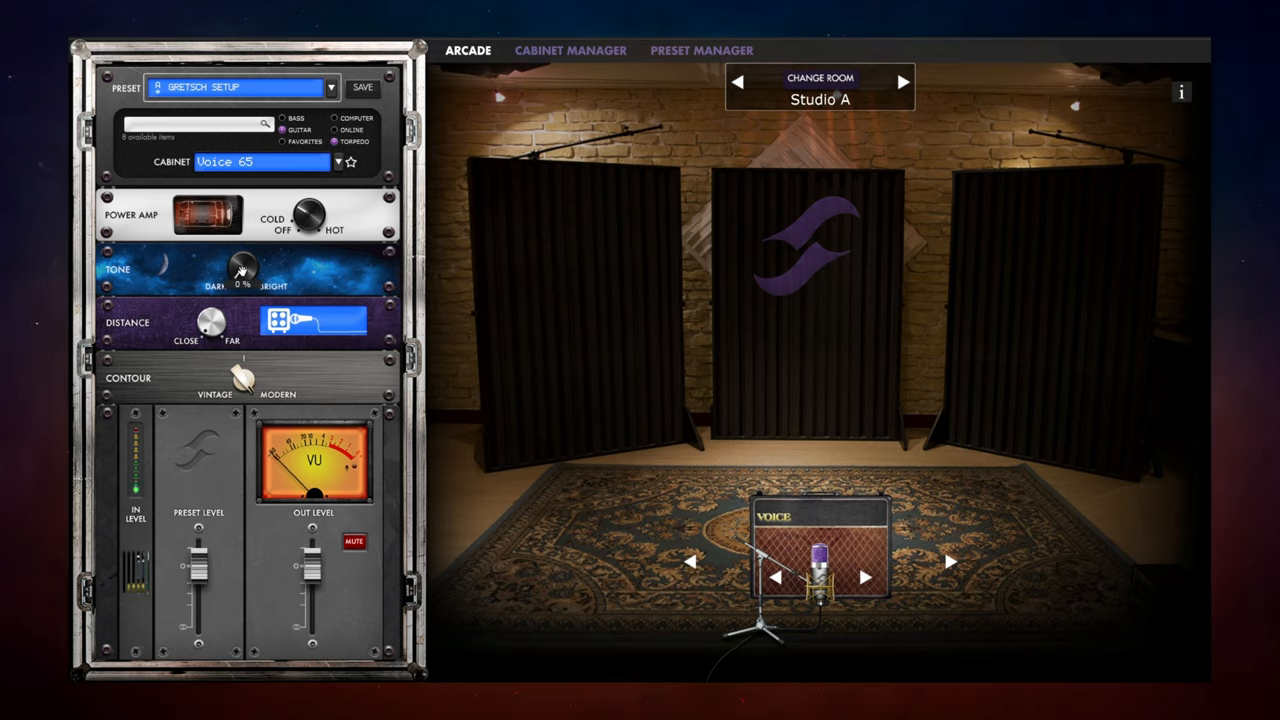
# Sweep the Tone Dark/Bright knob from 0% through 16%, 32%, 59% to 73%, then back to moderate.
pyautogui.moveTo(242, 268); pyautogui.dragTo(248, 260)
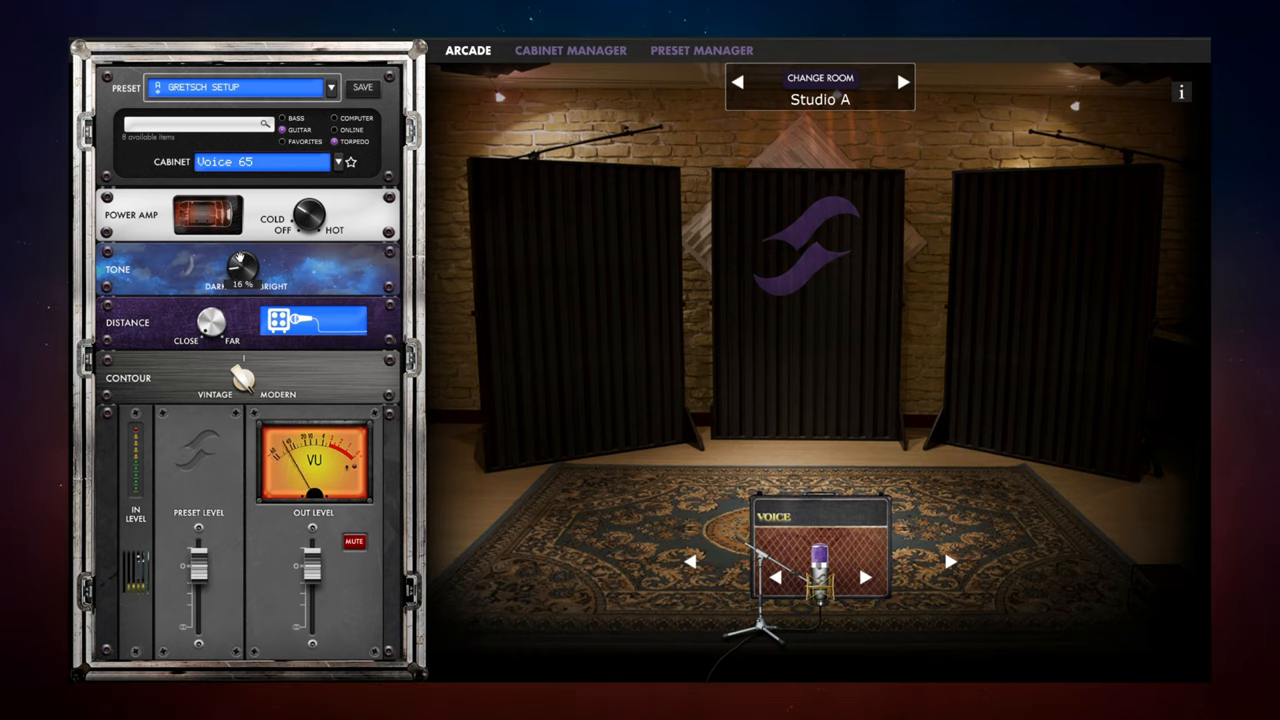
pyautogui.moveTo(242, 268); pyautogui.dragTo(246, 260)
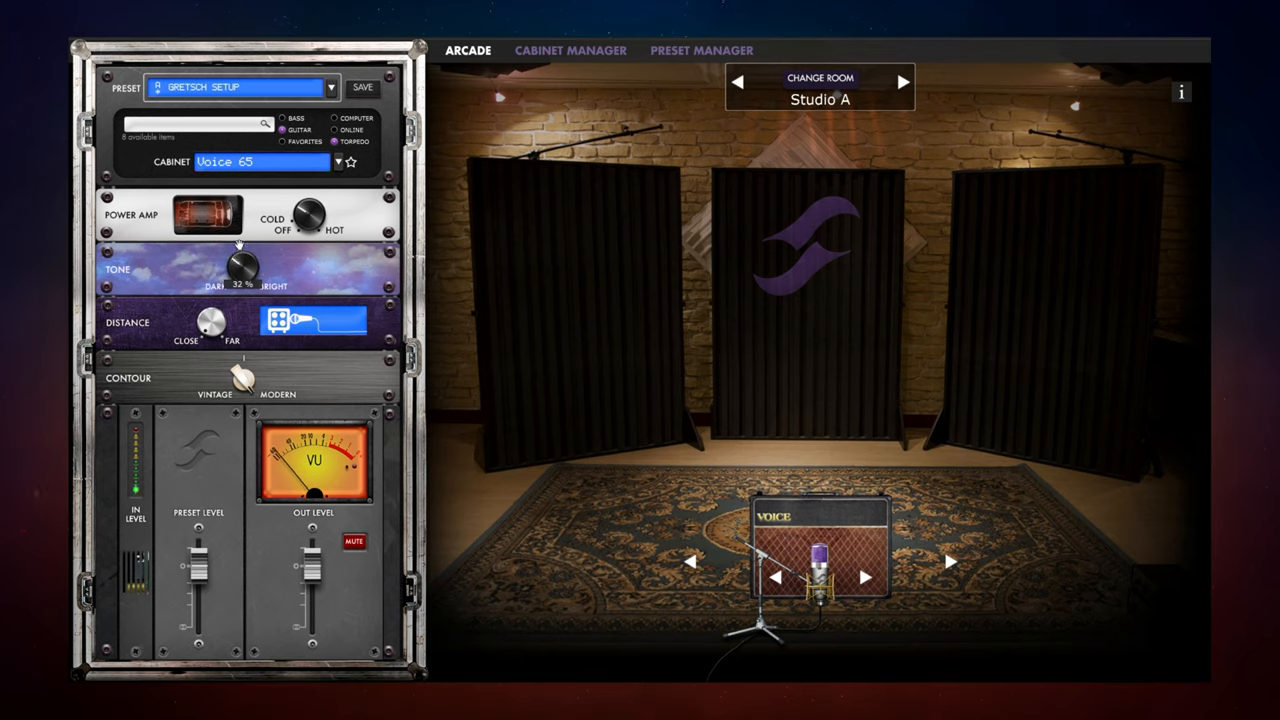
pyautogui.moveTo(240, 265); pyautogui.dragTo(245, 260)
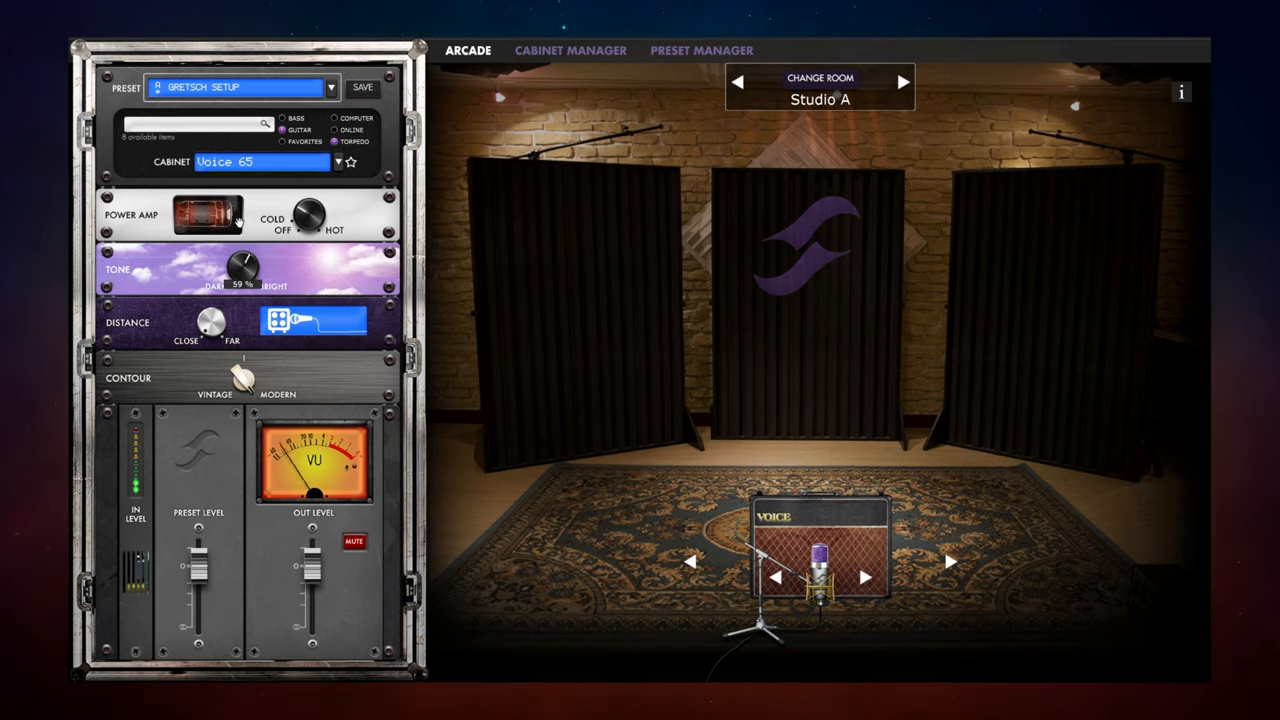
pyautogui.moveTo(244, 270); pyautogui.dragTo(250, 258)
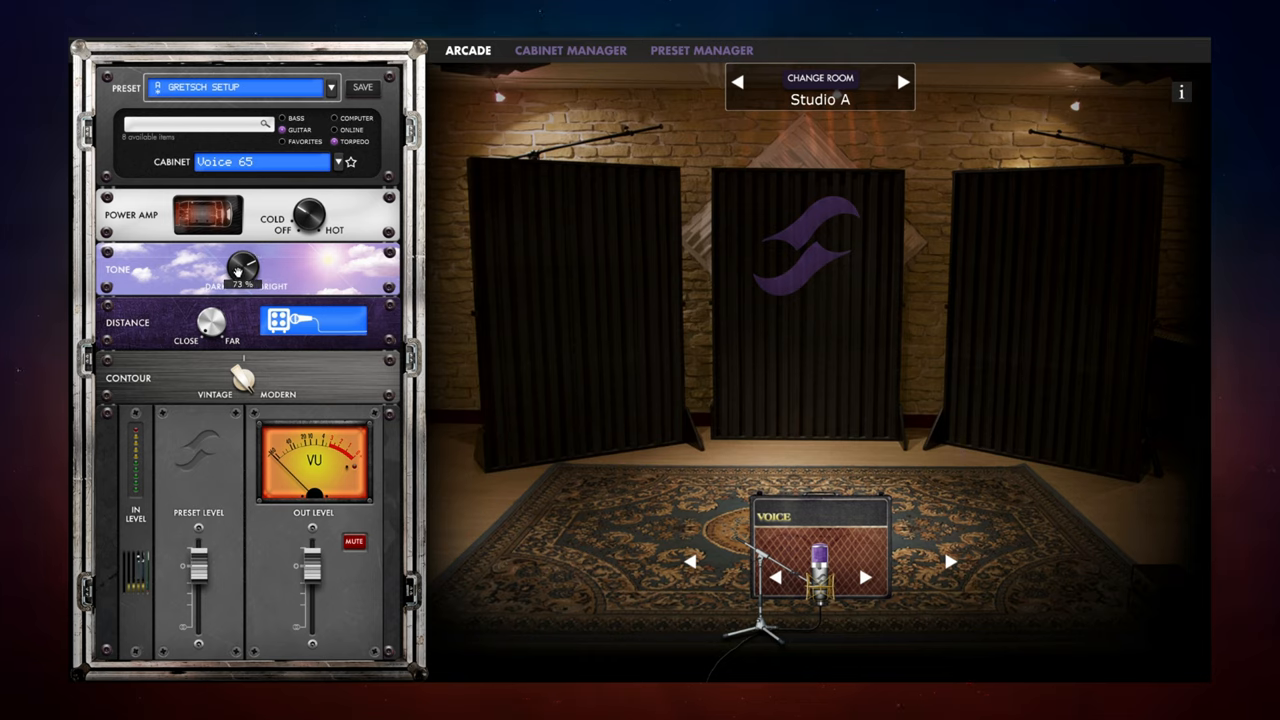
pyautogui.moveTo(243, 270); pyautogui.dragTo(243, 275)
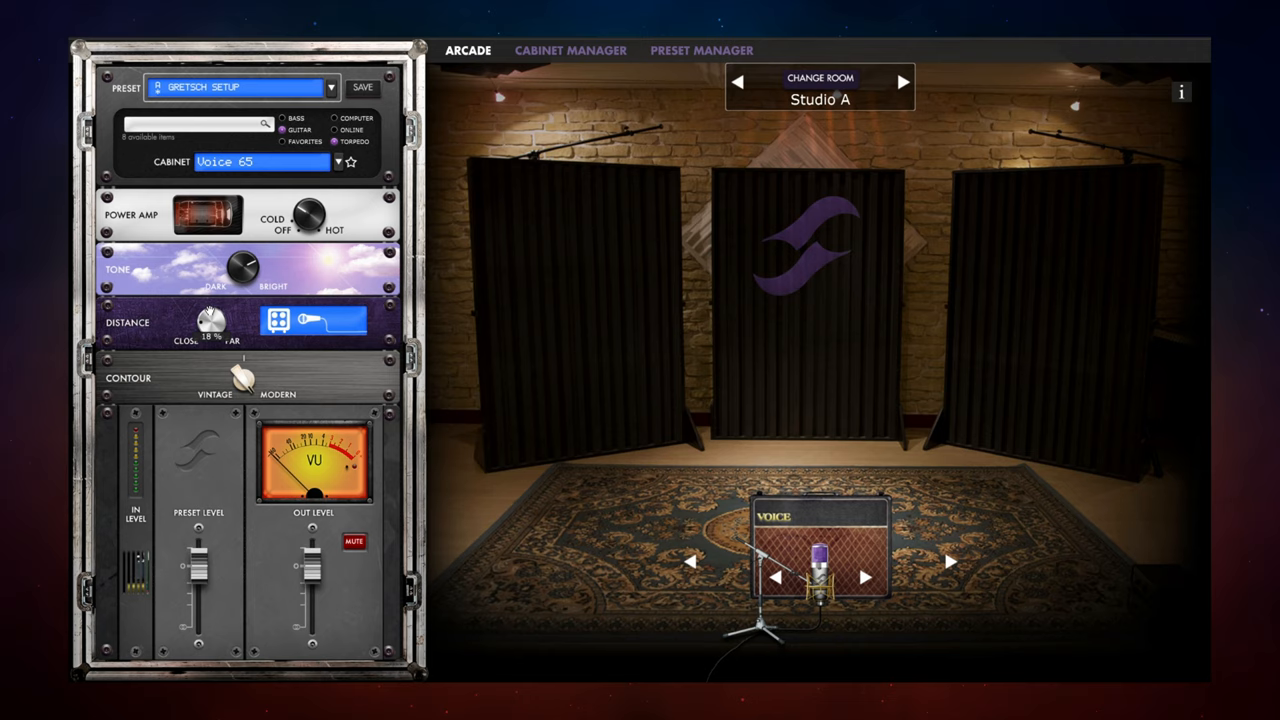
pyautogui.moveTo(210, 320); pyautogui.dragTo(205, 325)
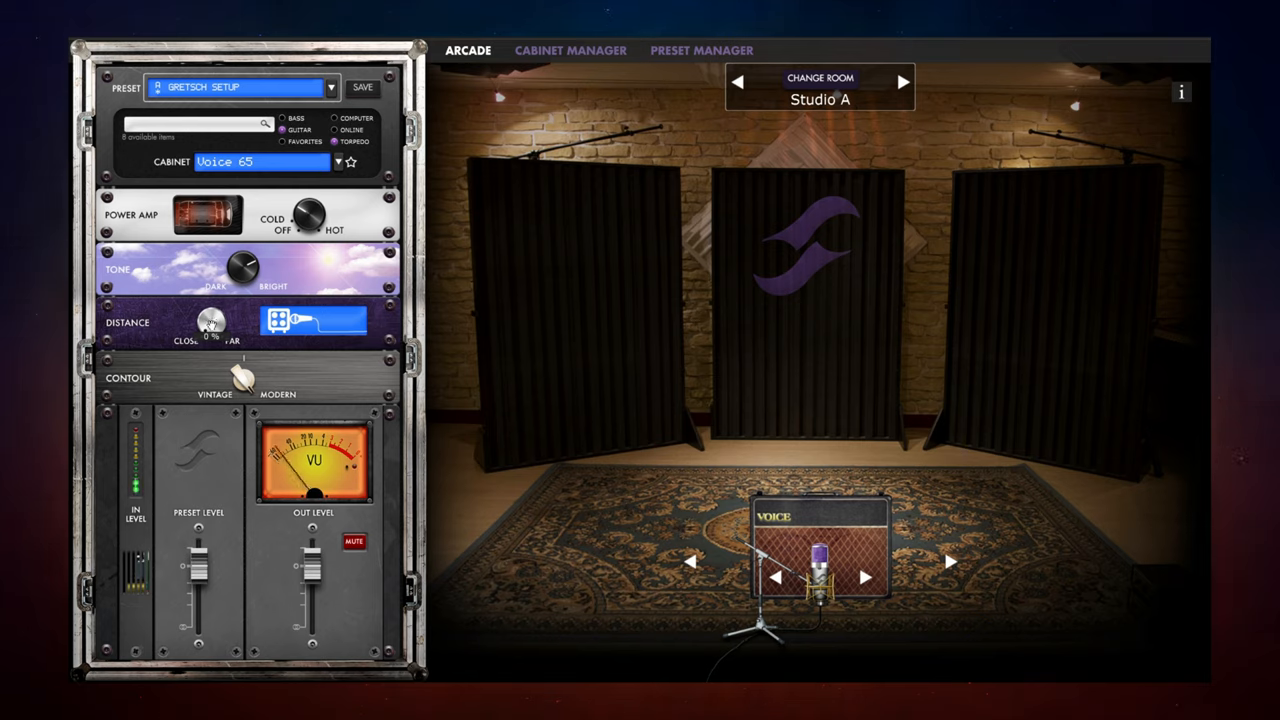
pyautogui.moveTo(210, 322); pyautogui.dragTo(215, 315)
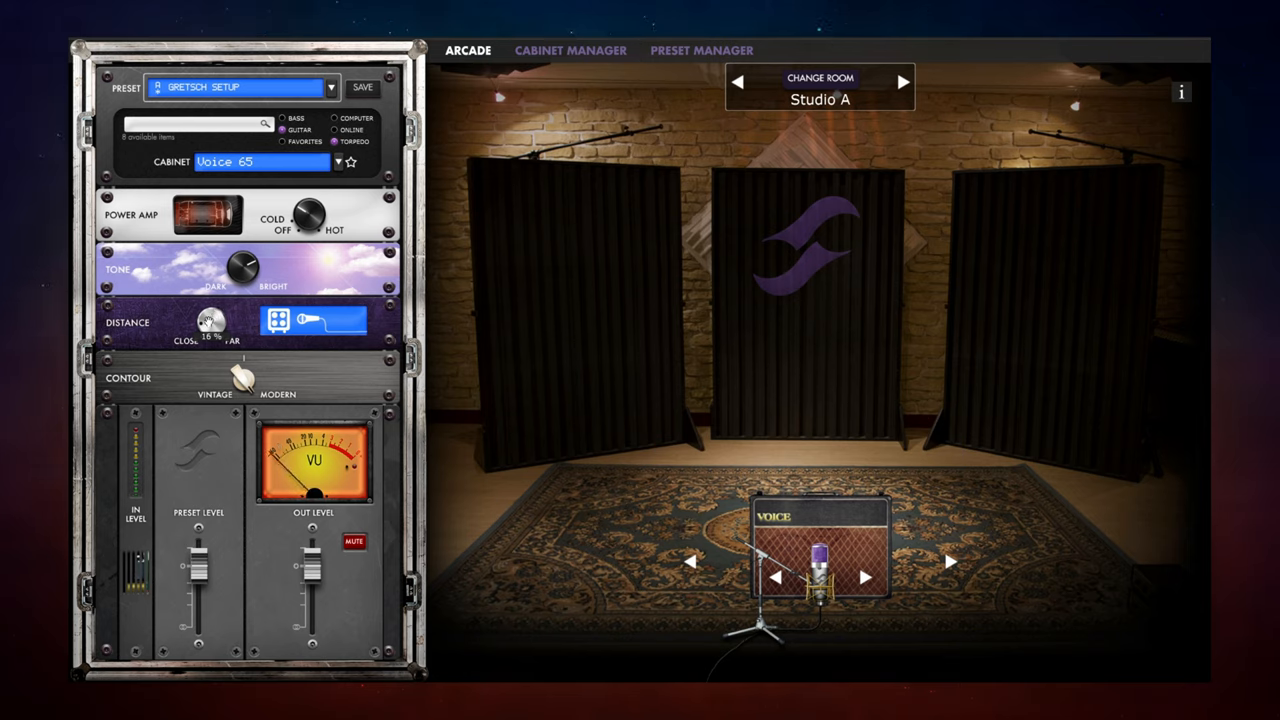
pyautogui.moveTo(210, 320); pyautogui.dragTo(210, 330)
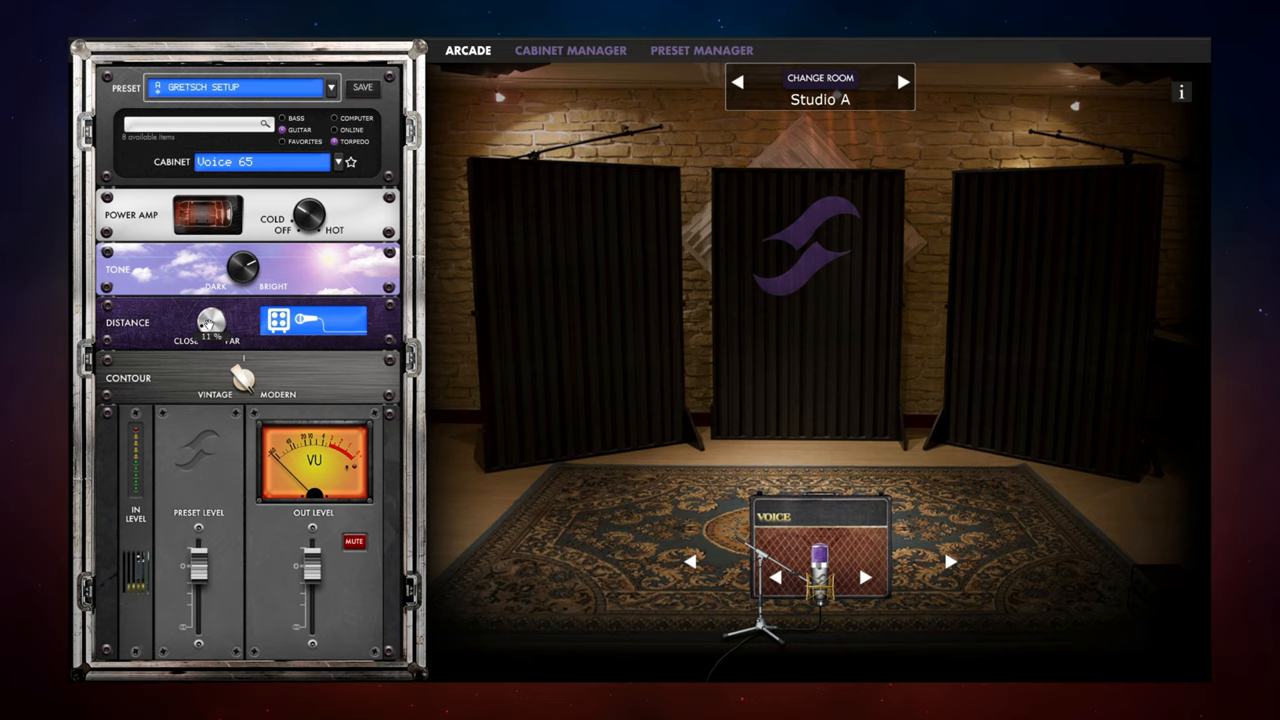
pyautogui.moveTo(210, 322); pyautogui.dragTo(212, 310)
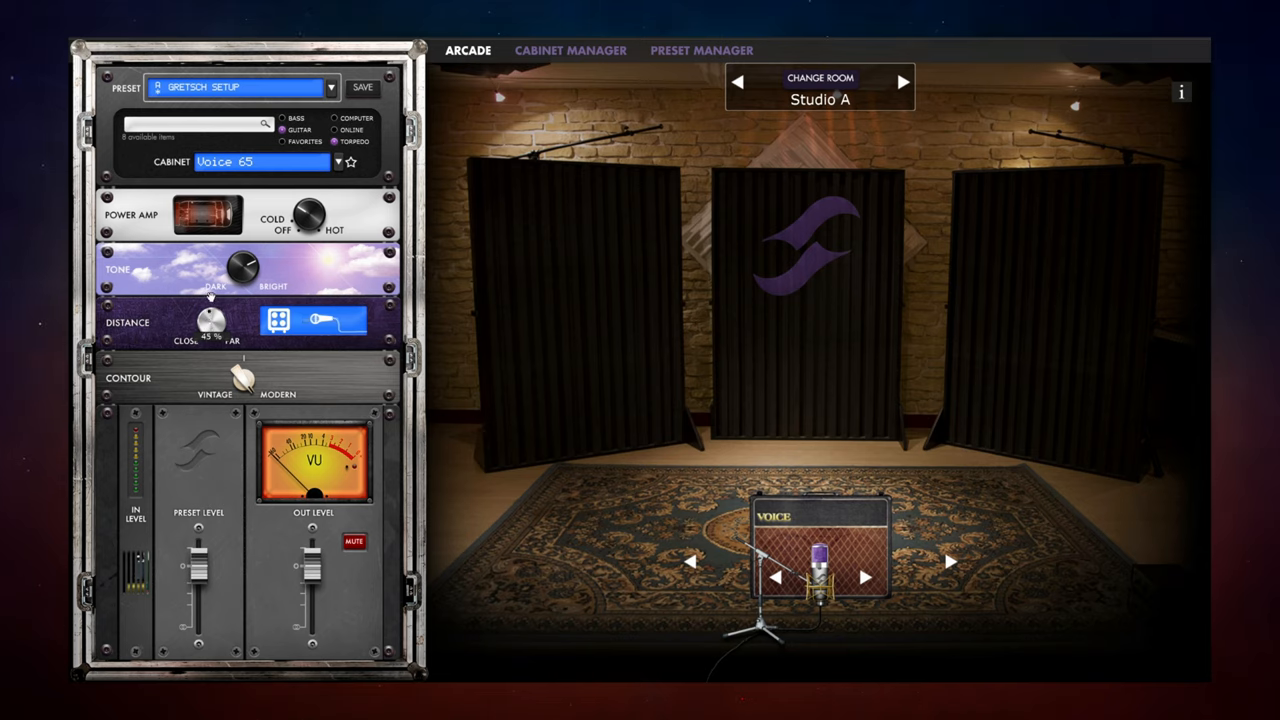
pyautogui.moveTo(210, 320); pyautogui.dragTo(215, 305)
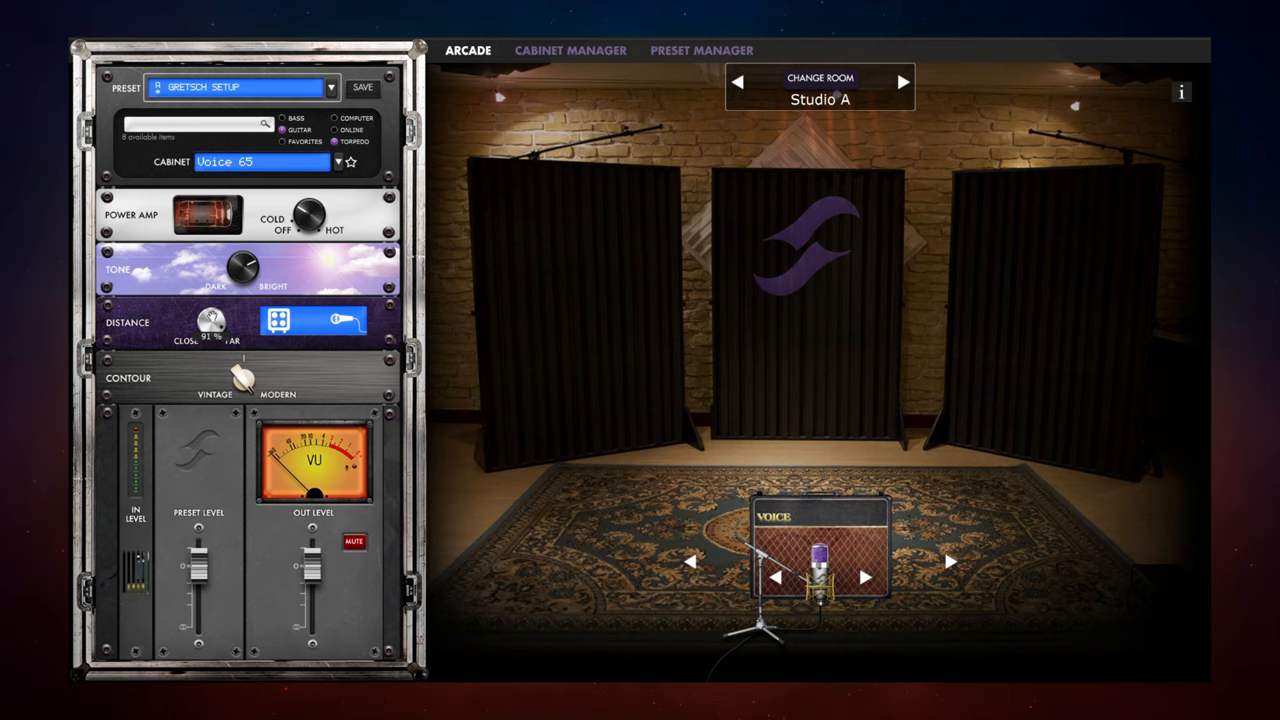
pyautogui.moveTo(211, 320); pyautogui.dragTo(213, 315)
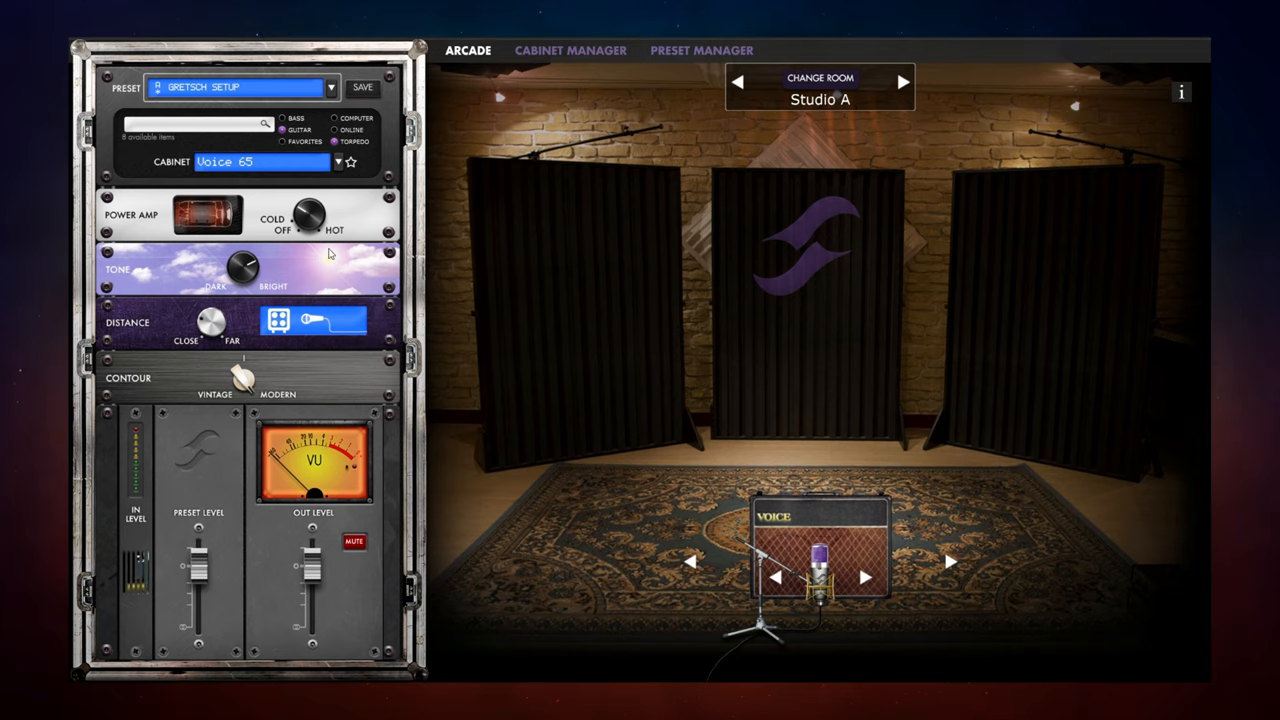
pyautogui.moveTo(680, 190)
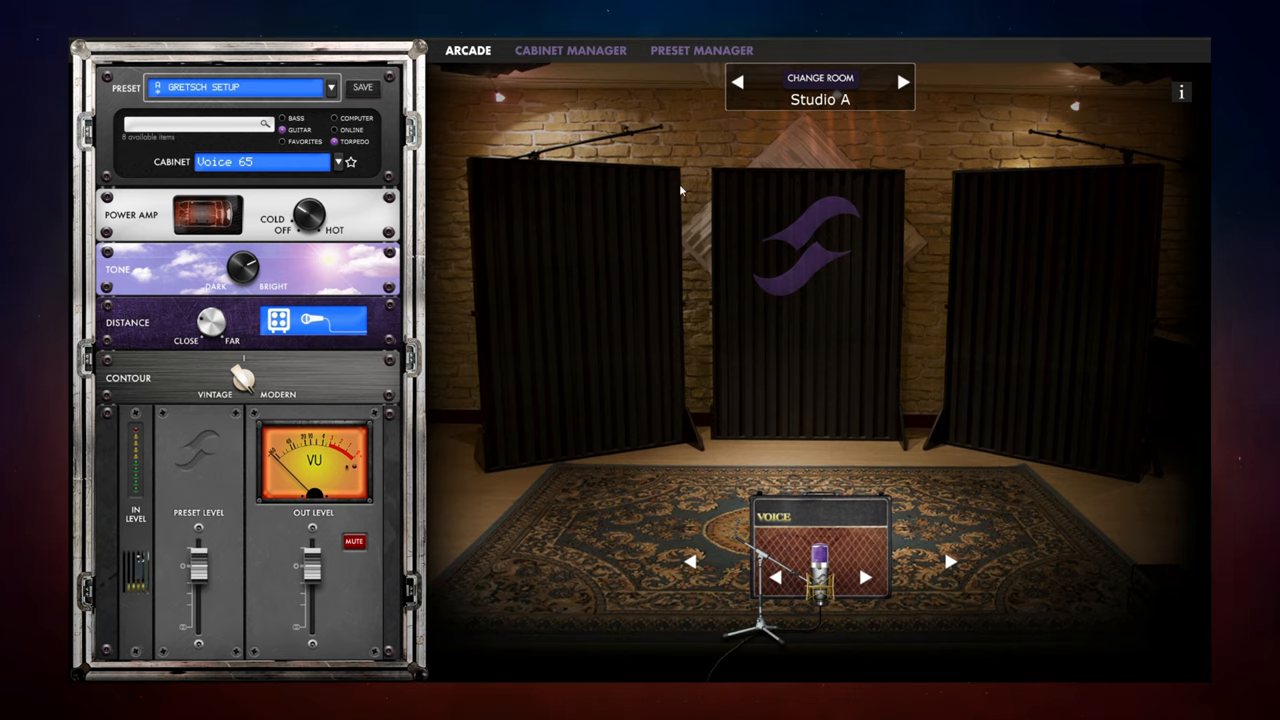
pyautogui.moveTo(902, 82)
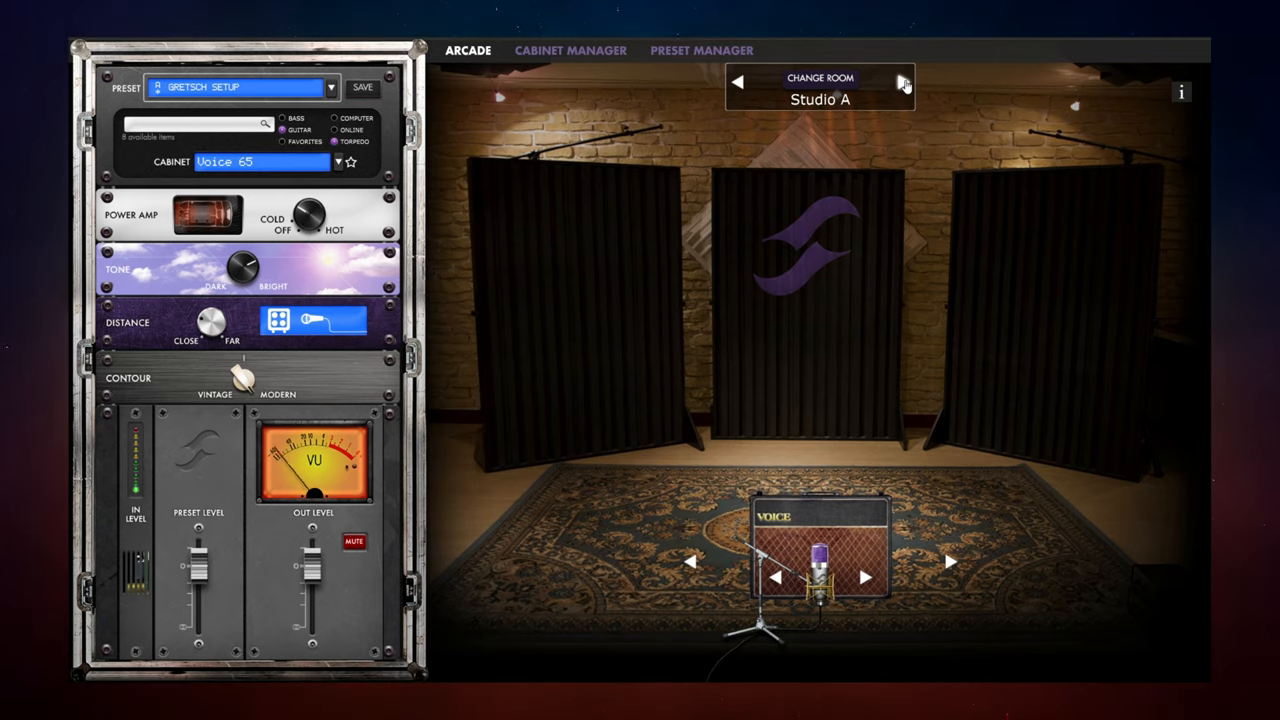
# Cycle the room through Hall A, Crypt, Cathedral, Studio B and Basement, settling on Loft.
pyautogui.click(902, 82)
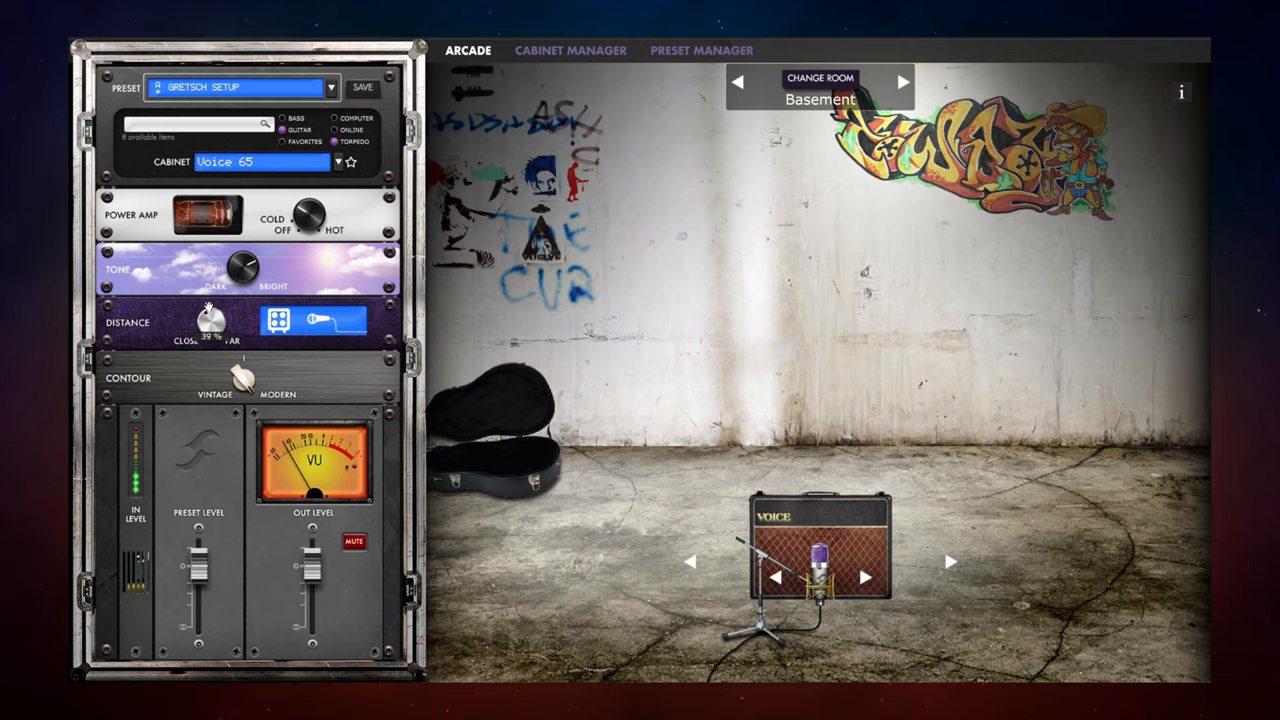
pyautogui.click(901, 82)
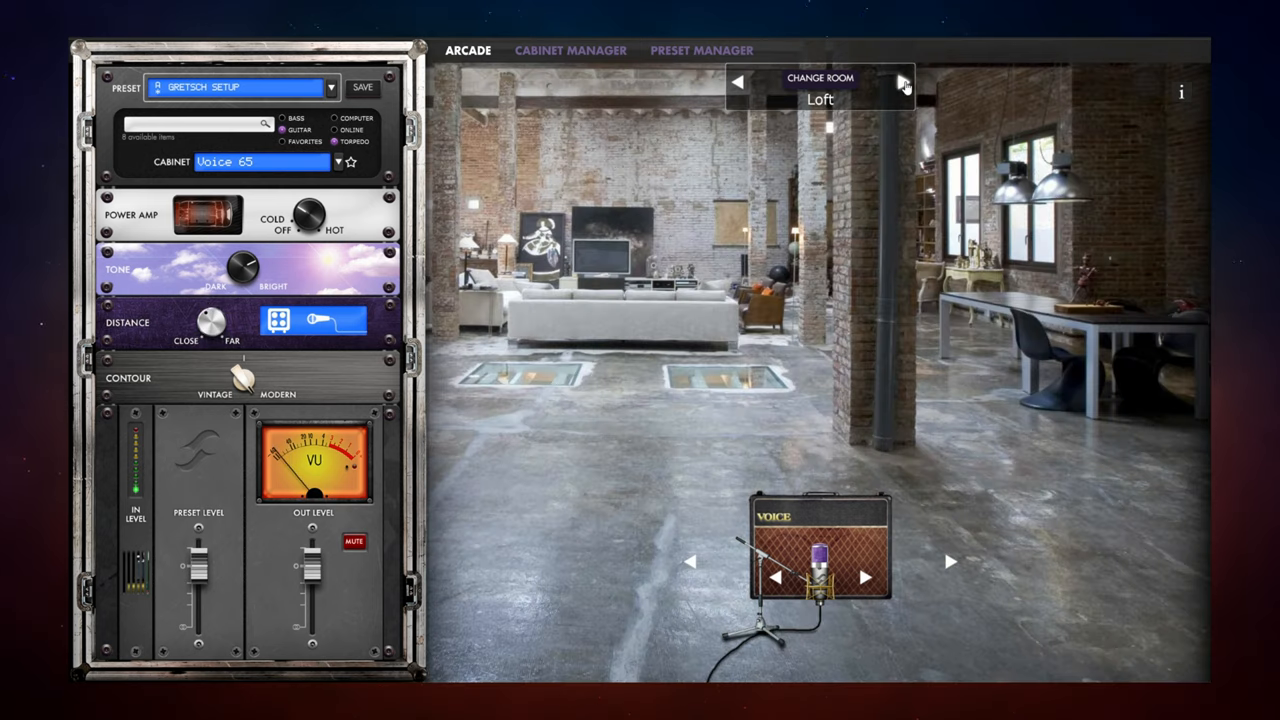
pyautogui.click(901, 83)
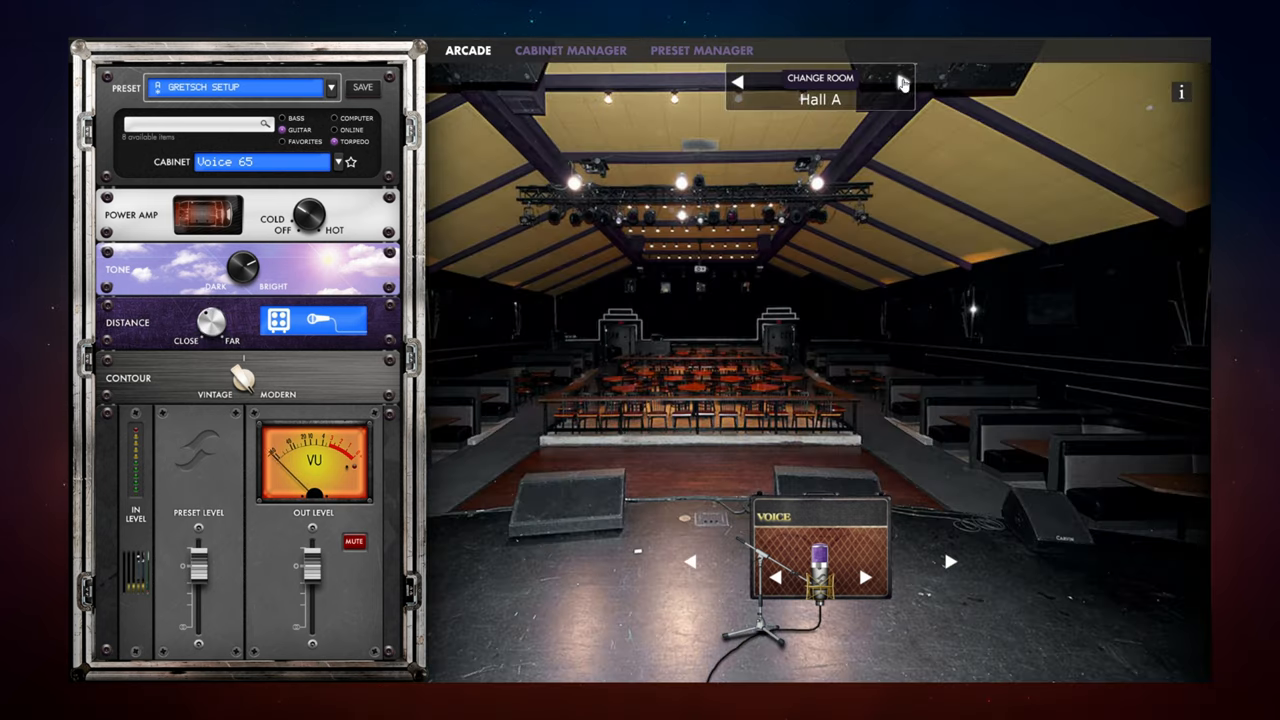
pyautogui.click(905, 81)
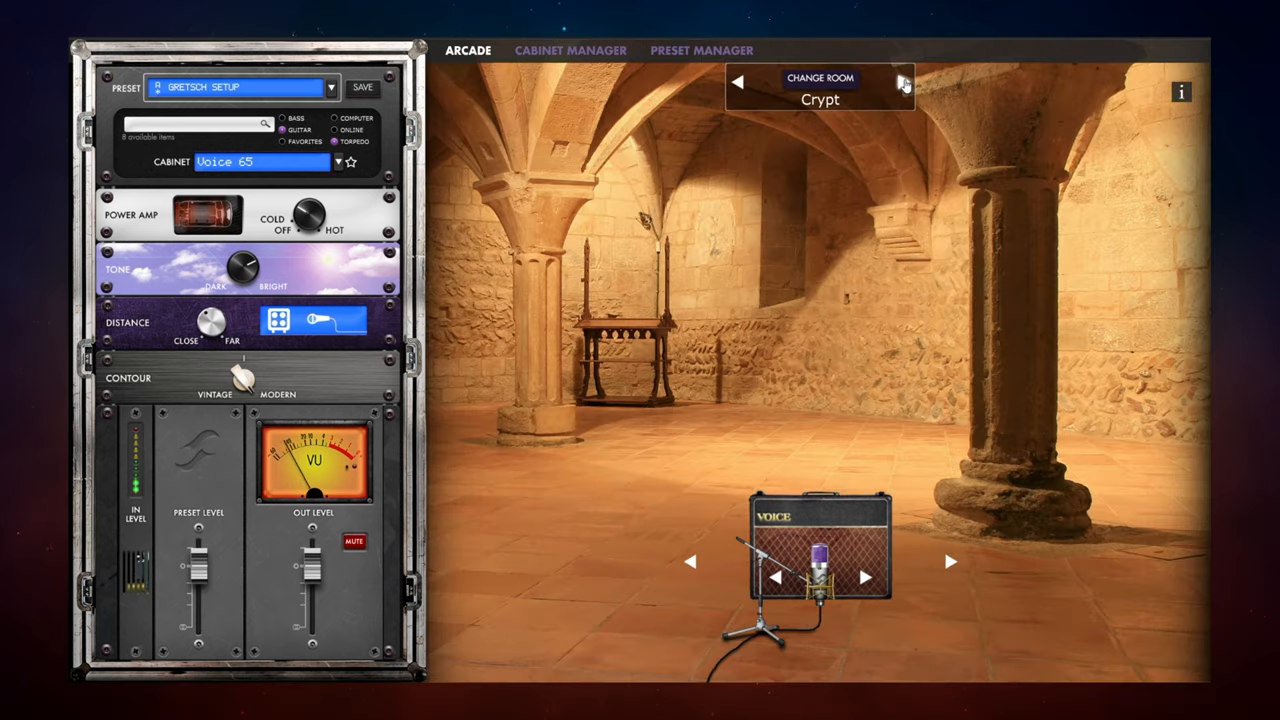
pyautogui.click(903, 82)
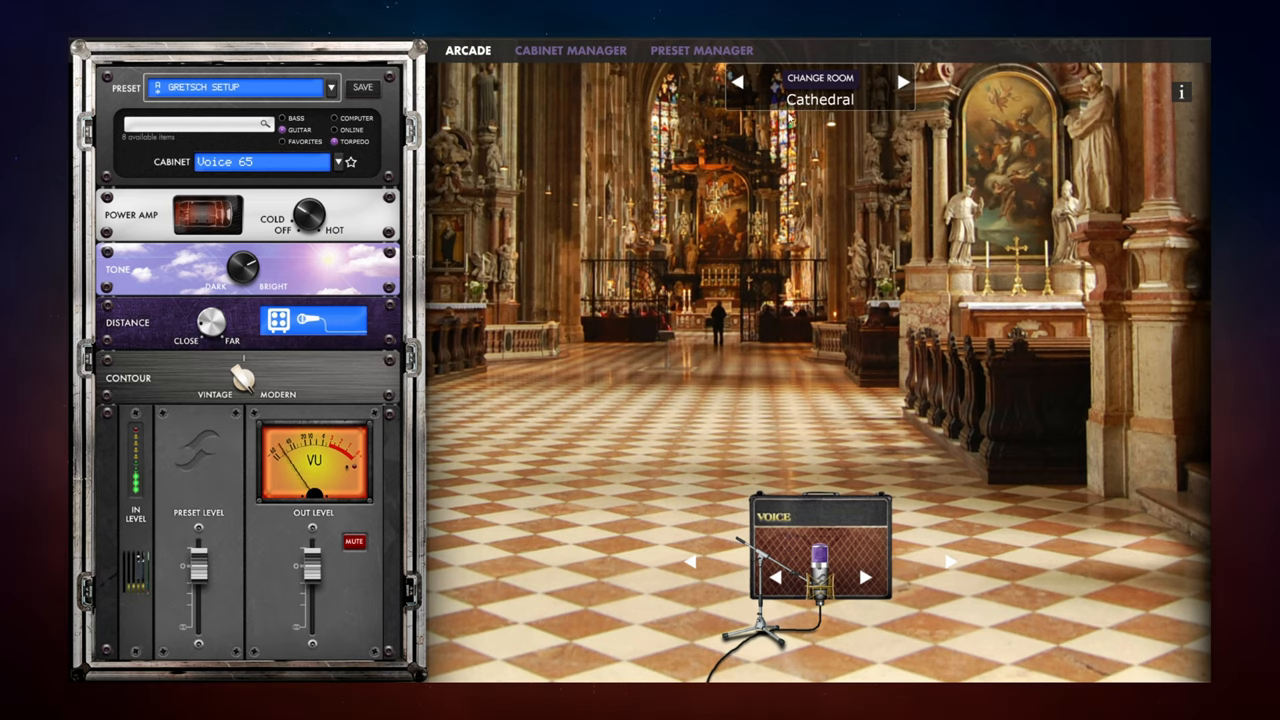
pyautogui.click(902, 81)
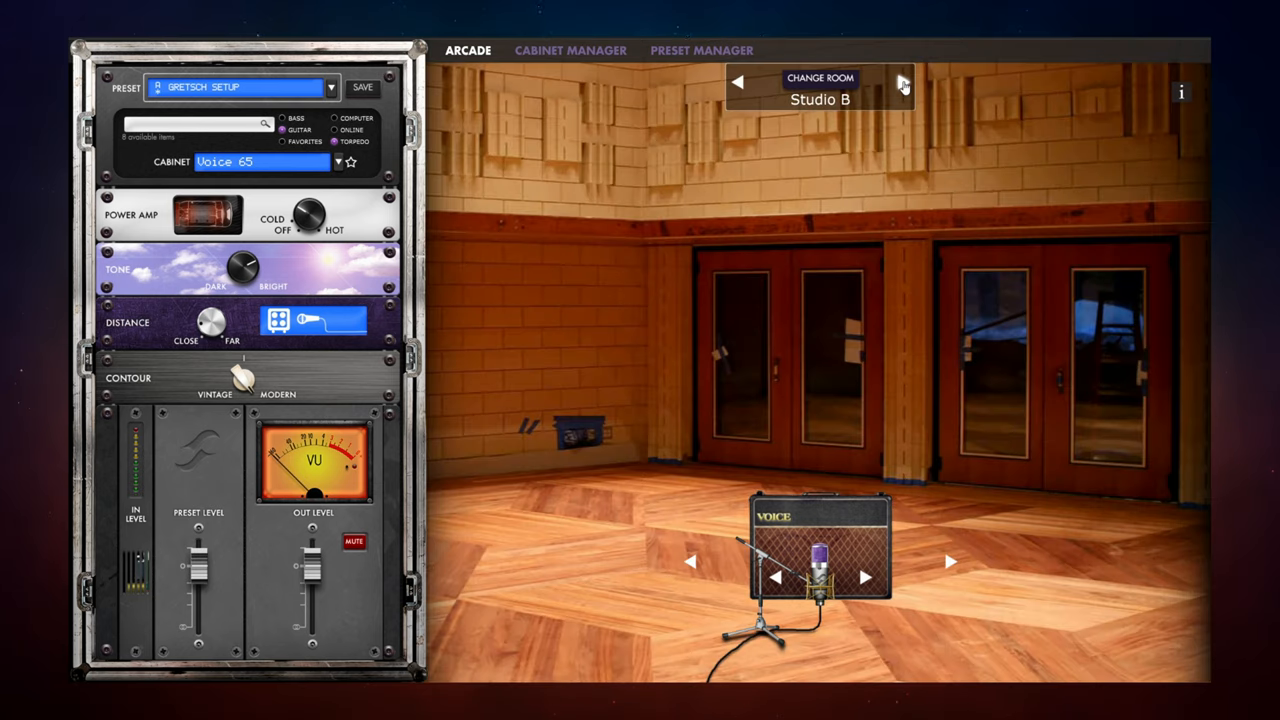
pyautogui.click(901, 81)
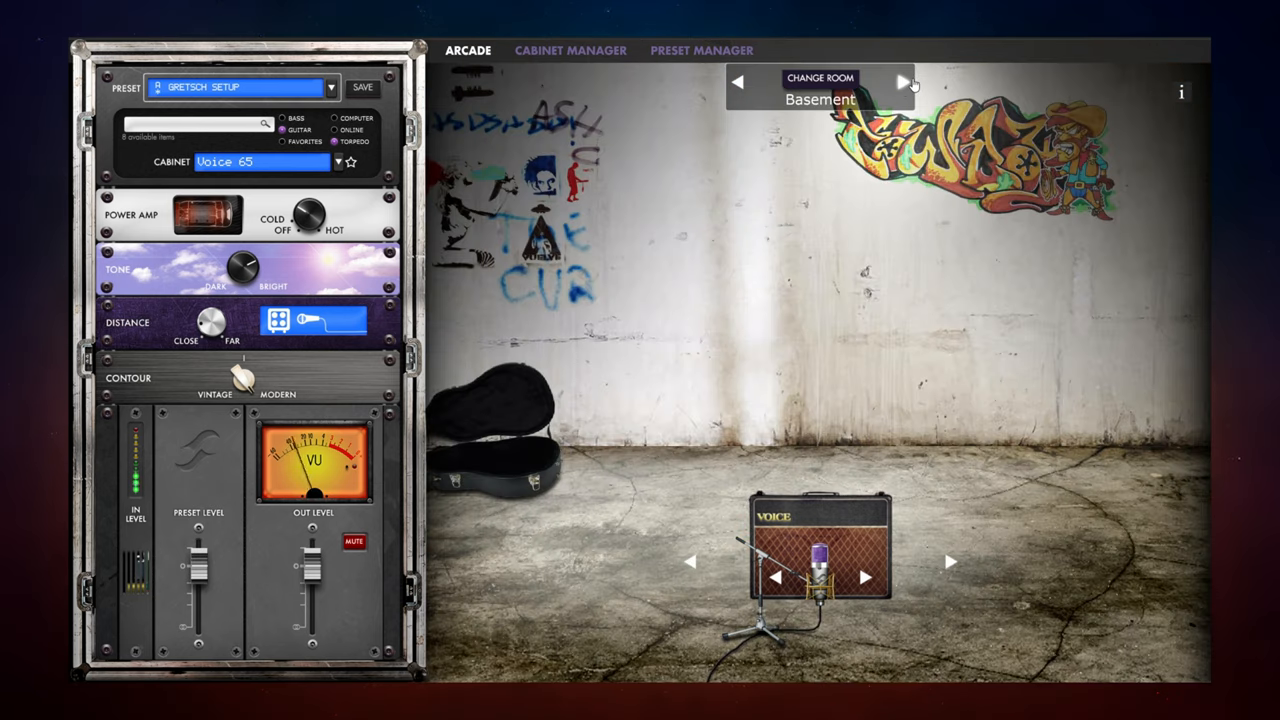
pyautogui.click(901, 82)
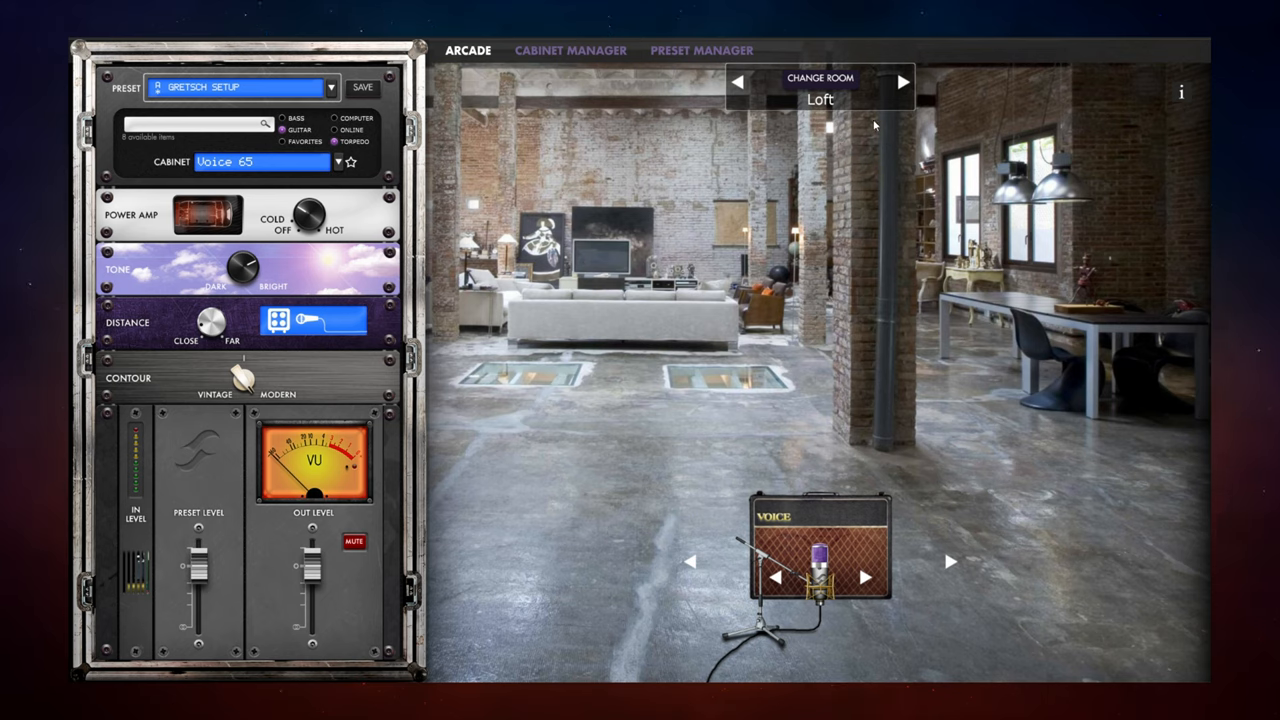
pyautogui.moveTo(700, 140)
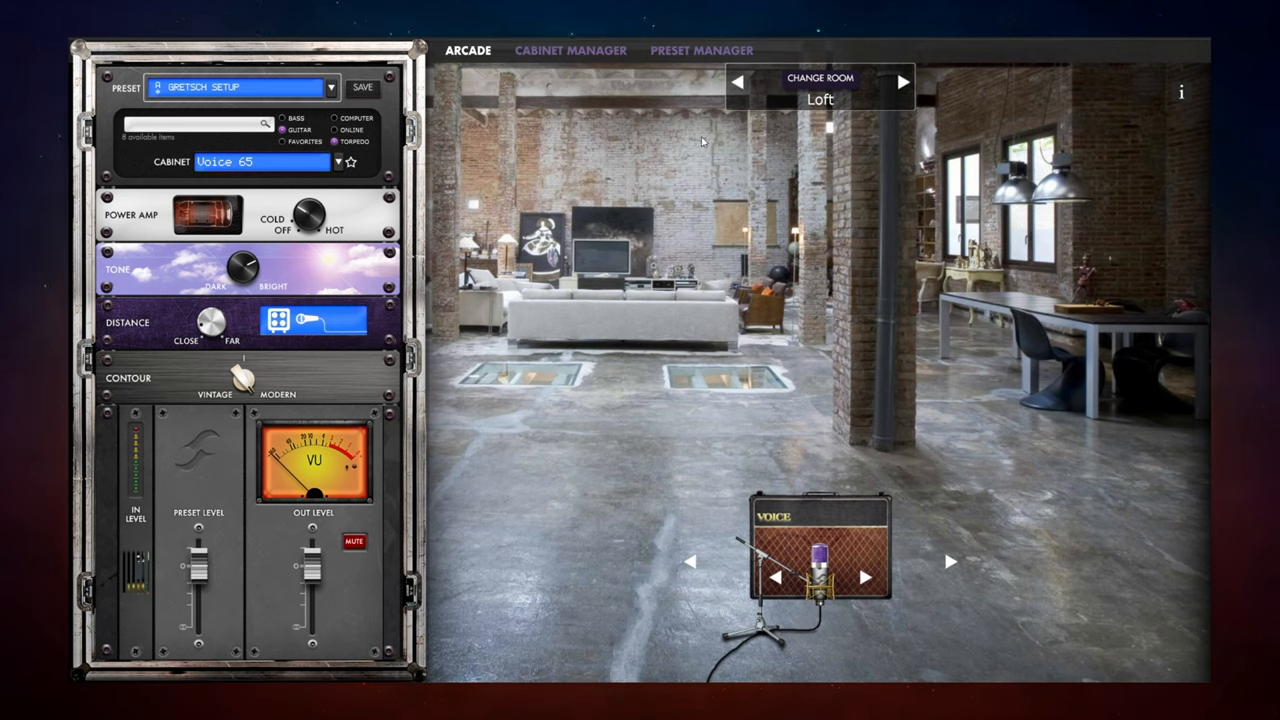
pyautogui.moveTo(683, 218)
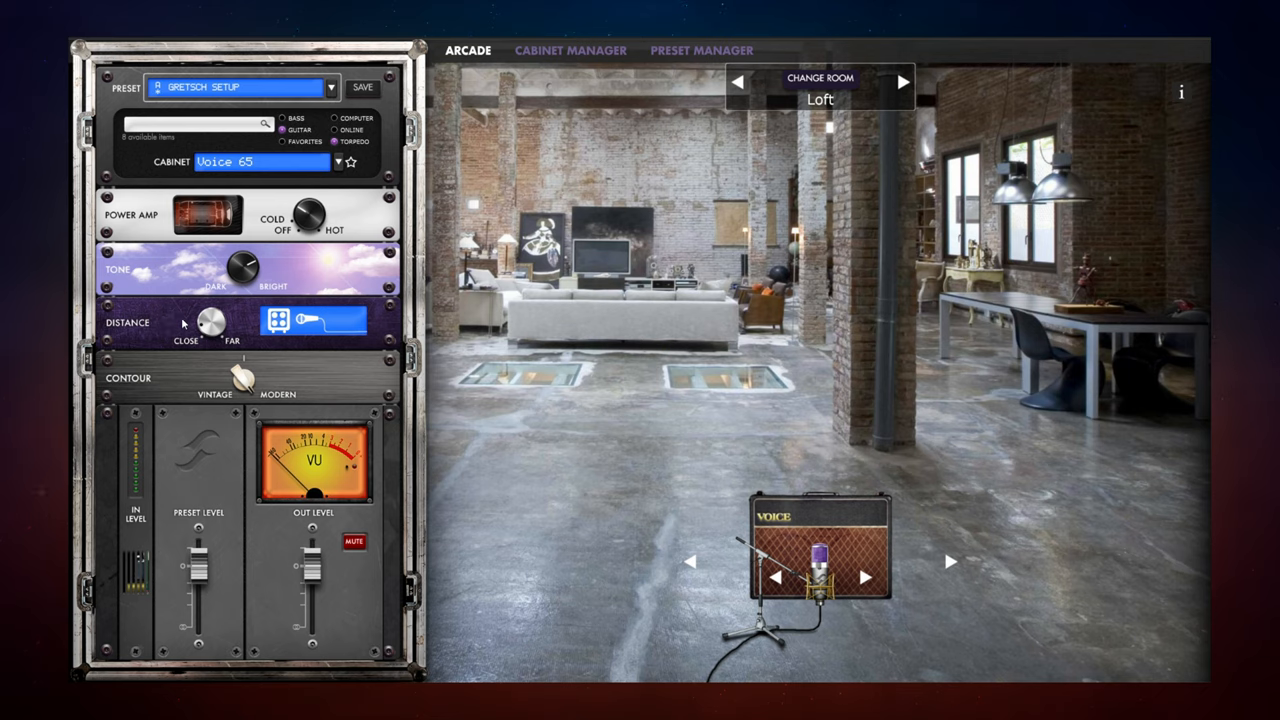
pyautogui.moveTo(210, 322); pyautogui.dragTo(205, 325)
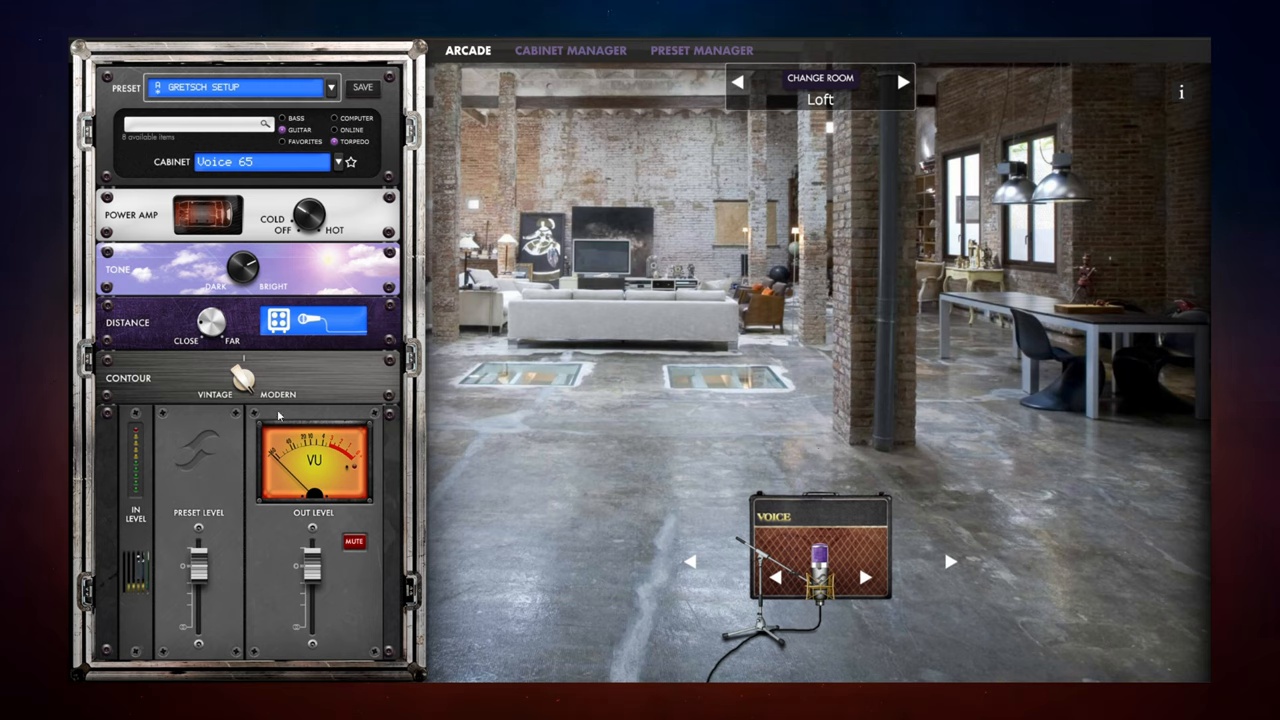
pyautogui.moveTo(143, 378)
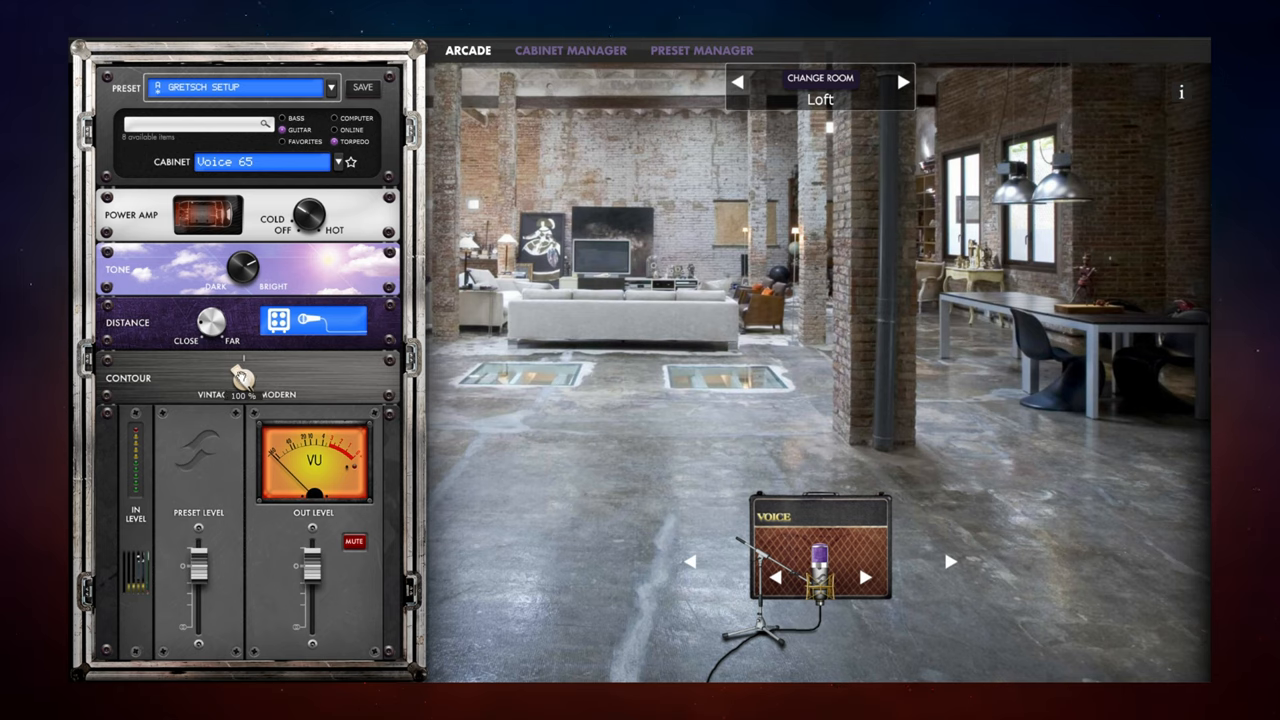
pyautogui.moveTo(240, 390); pyautogui.dragTo(258, 400)
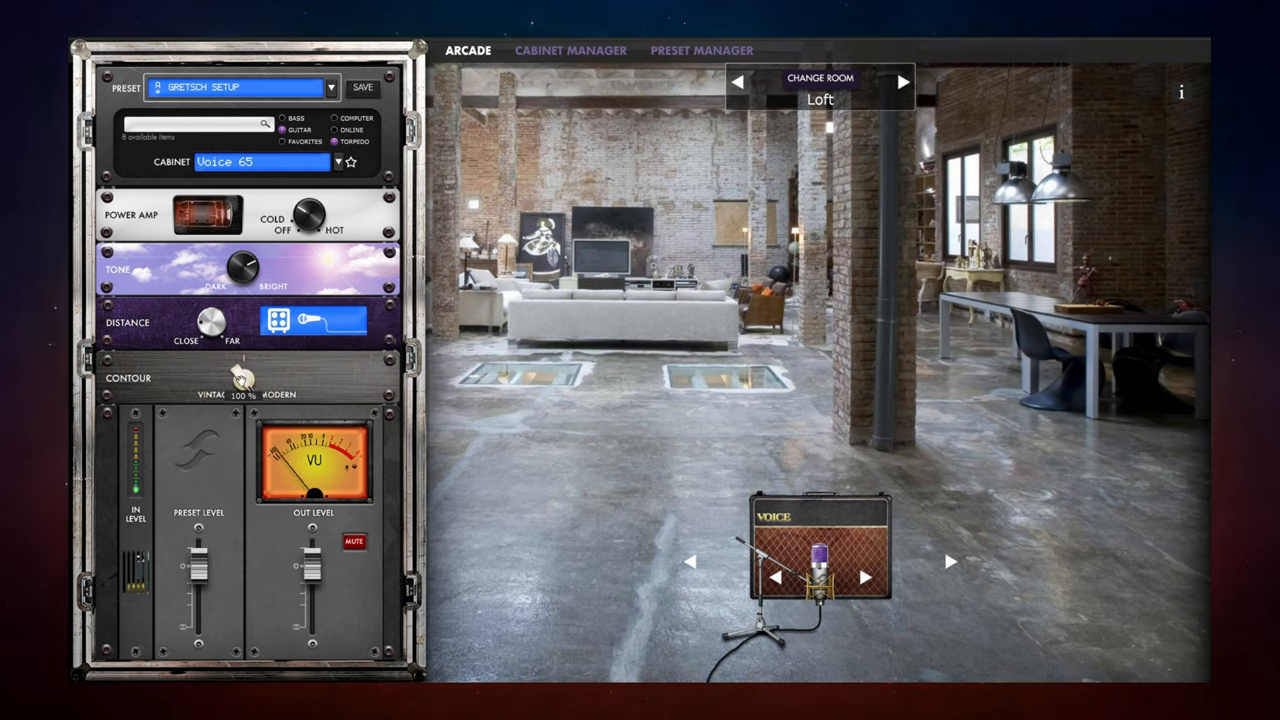
pyautogui.moveTo(241, 388); pyautogui.dragTo(235, 400)
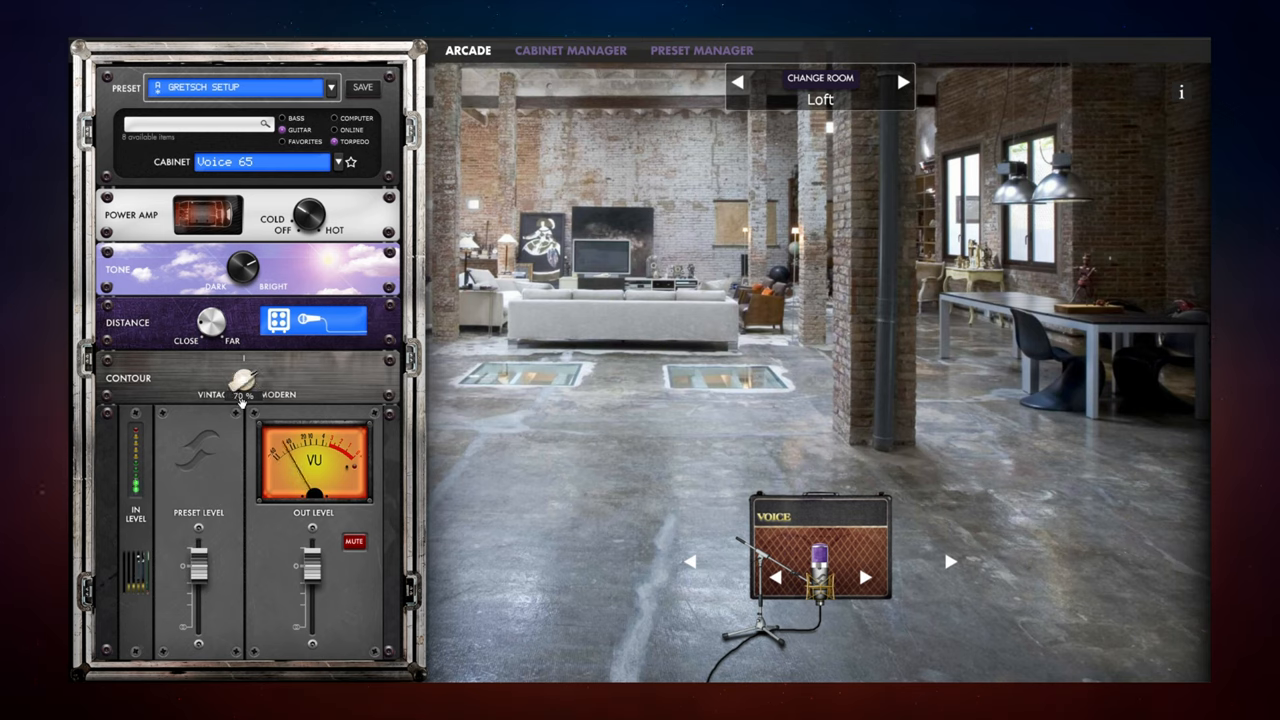
pyautogui.moveTo(237, 382); pyautogui.dragTo(240, 395)
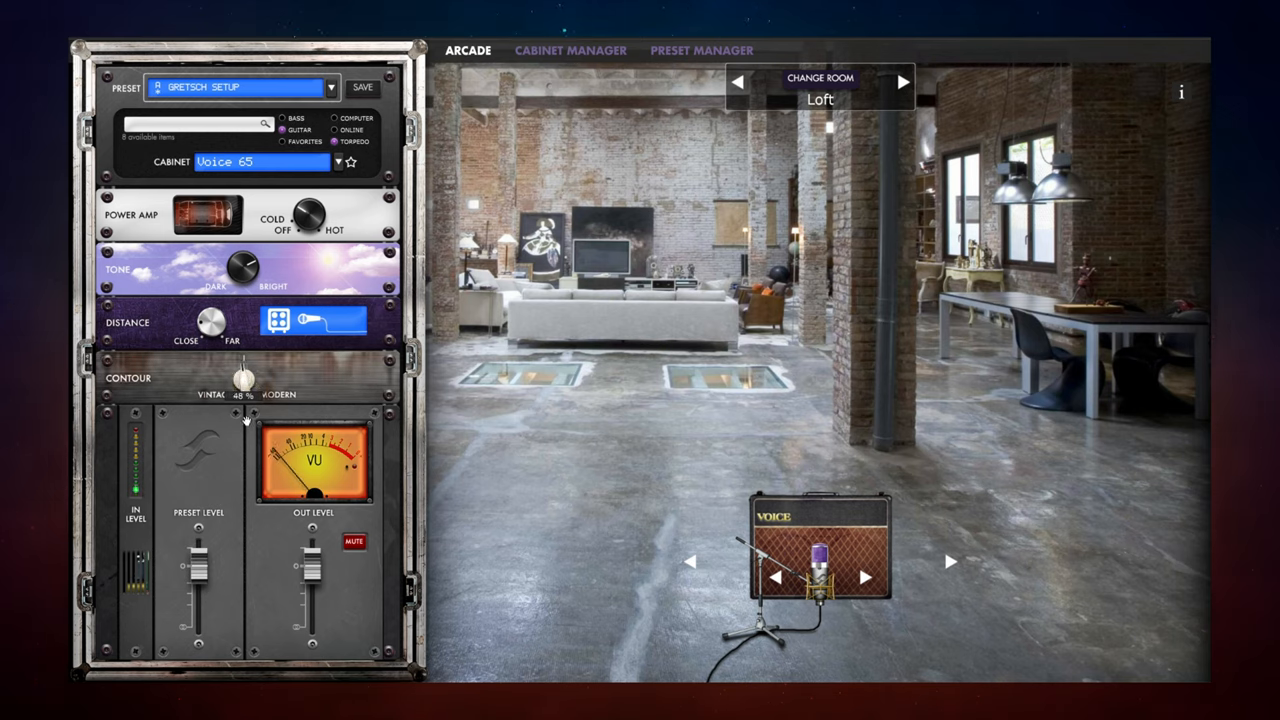
pyautogui.moveTo(240, 378); pyautogui.dragTo(232, 378)
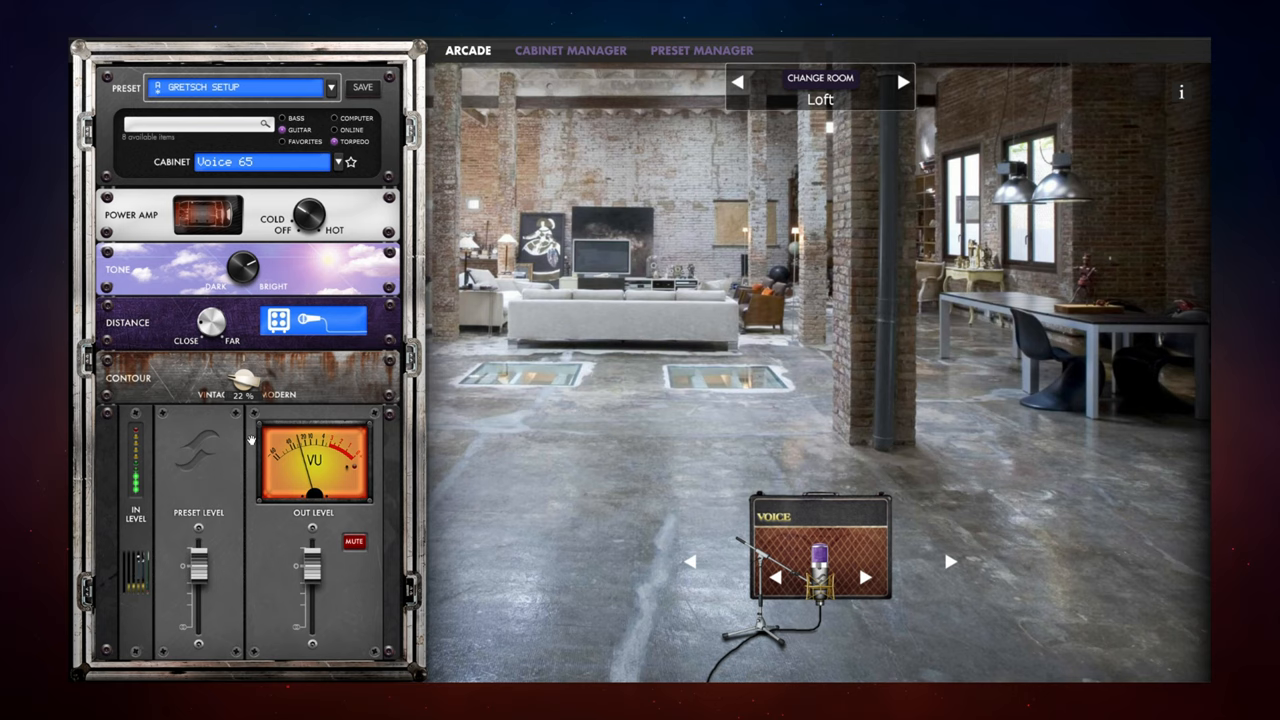
pyautogui.moveTo(250, 385); pyautogui.dragTo(235, 380)
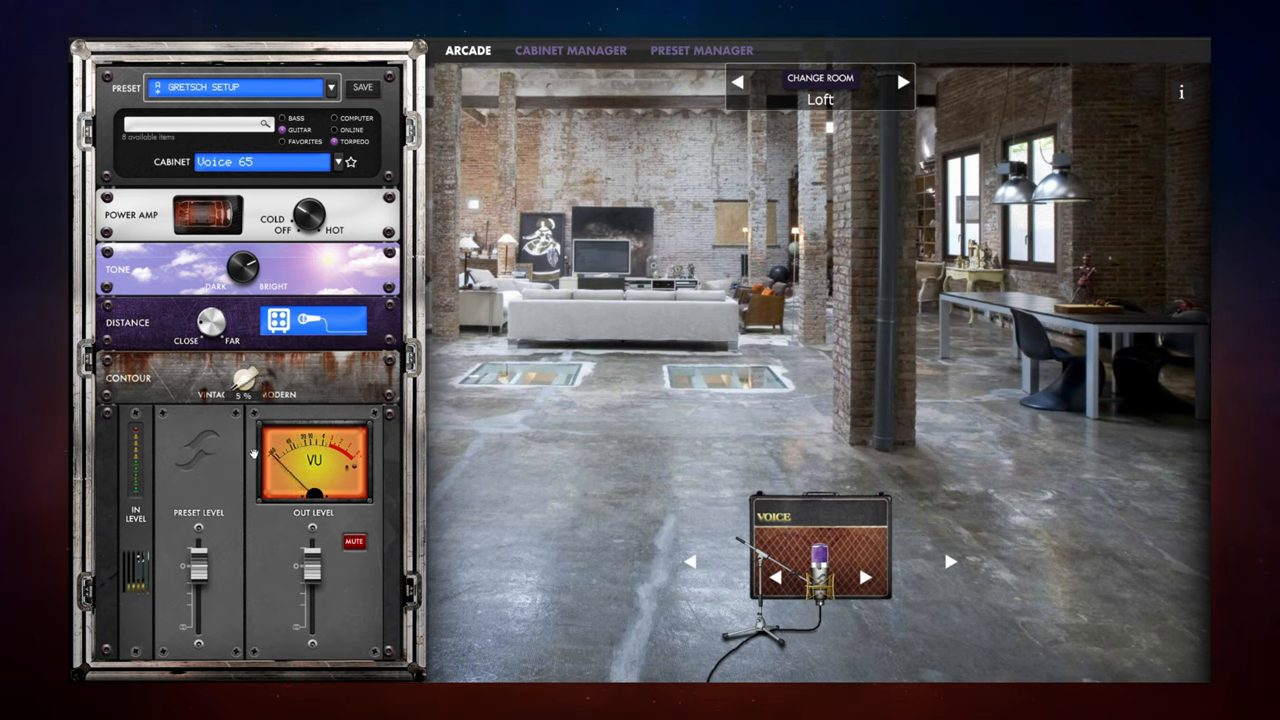
pyautogui.moveTo(310, 215); pyautogui.dragTo(315, 210)
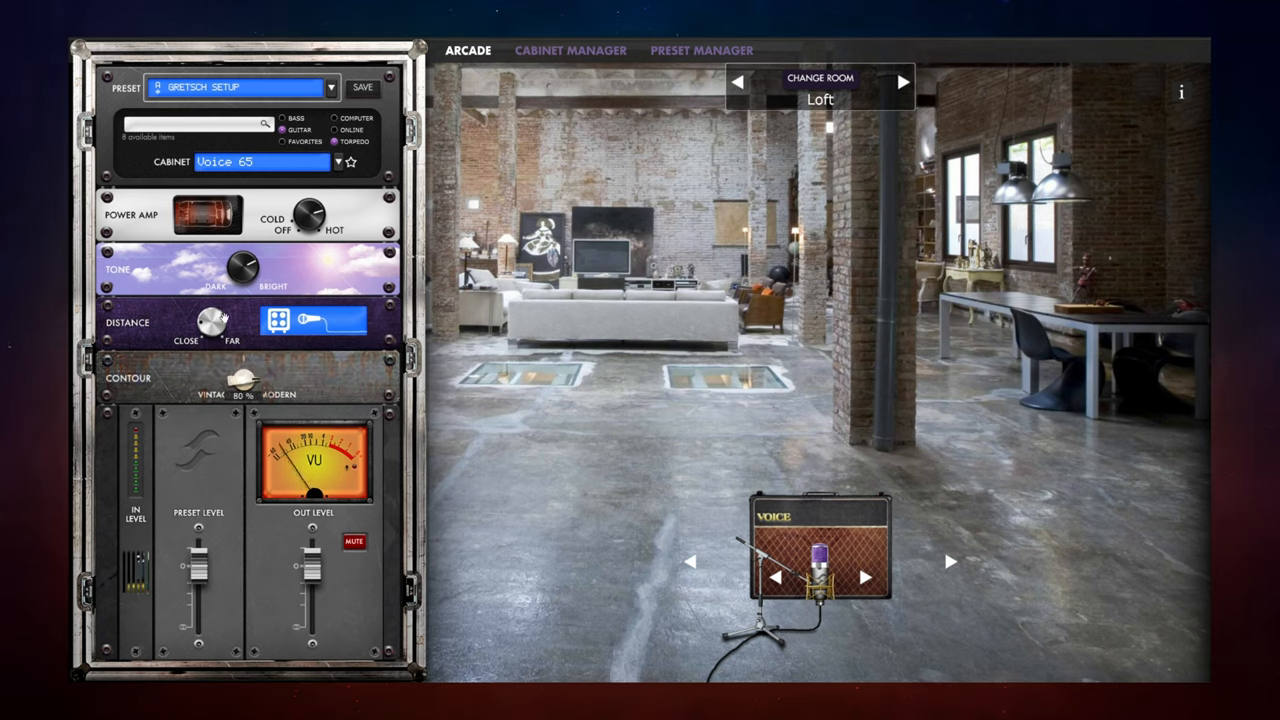
pyautogui.moveTo(235, 378); pyautogui.dragTo(235, 370)
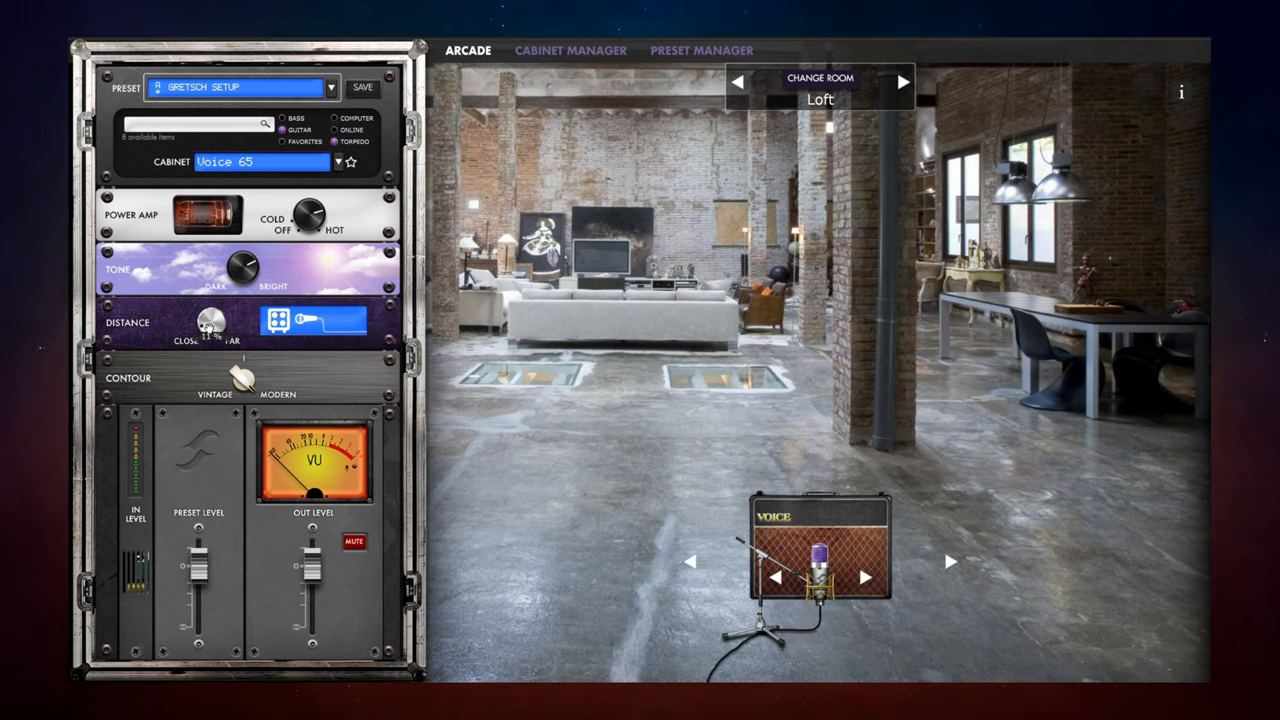
pyautogui.click(866, 577)
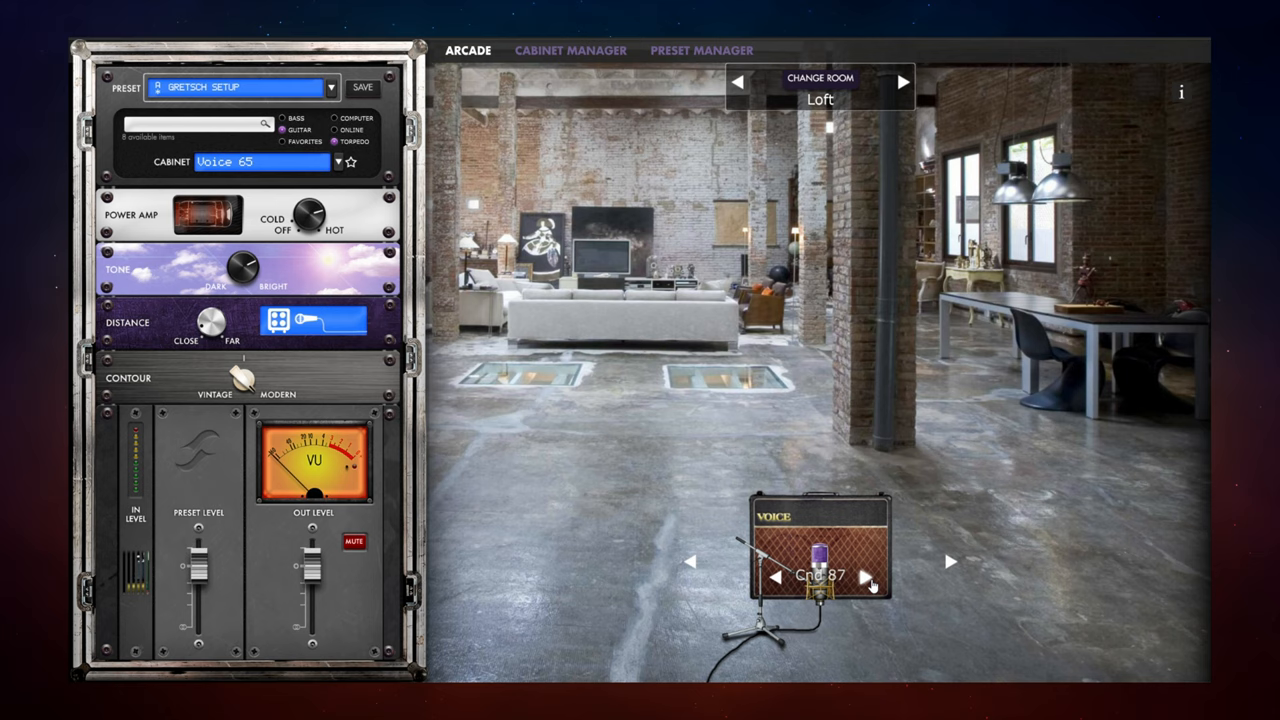
pyautogui.click(866, 577)
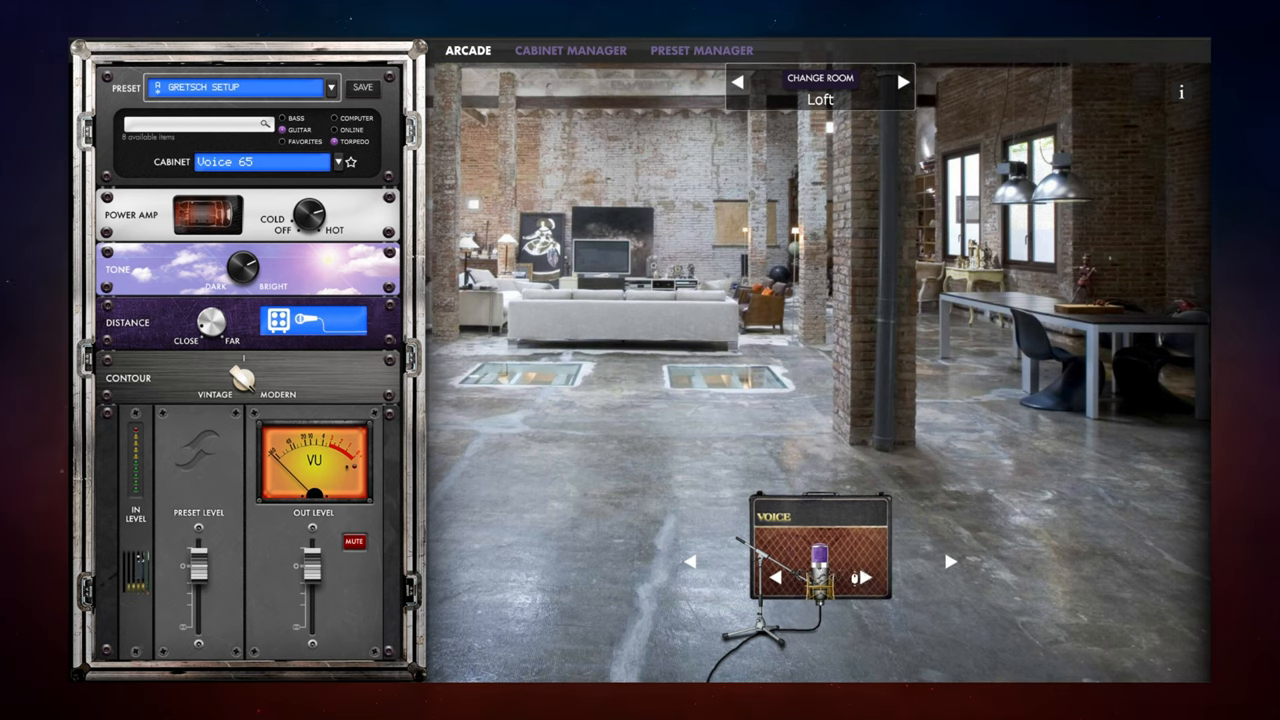
pyautogui.click(865, 578)
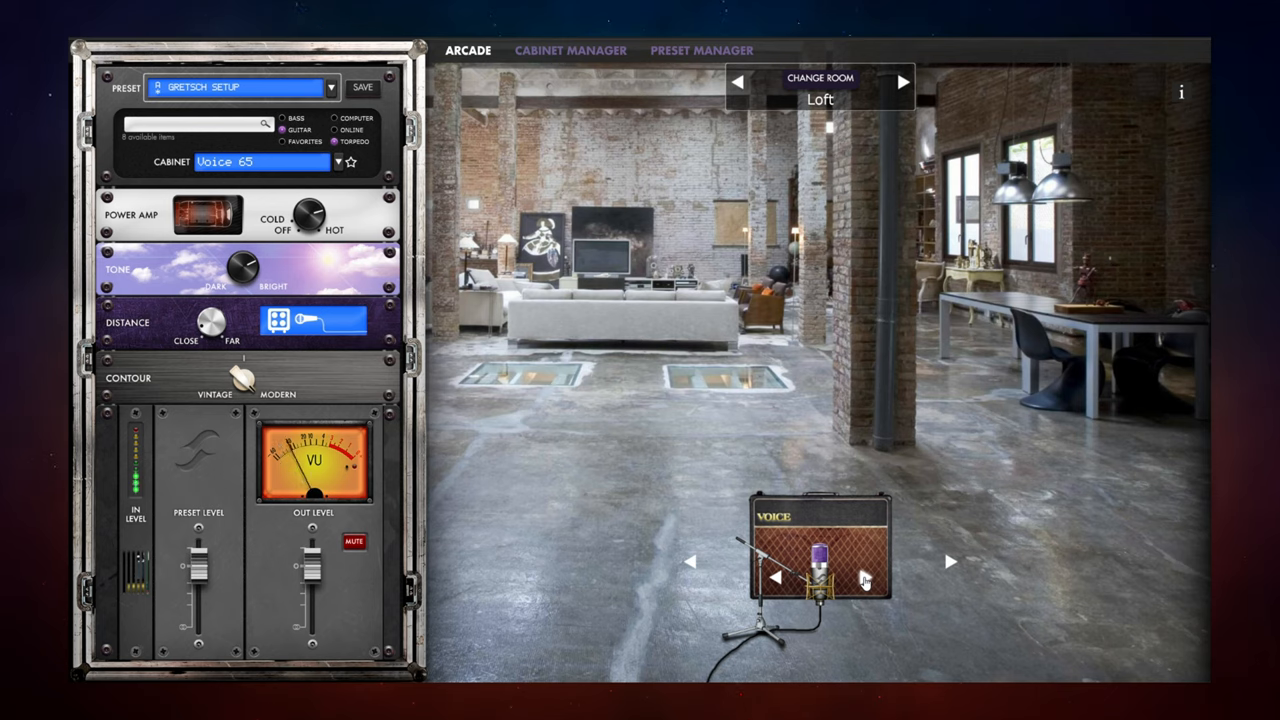
pyautogui.click(775, 578)
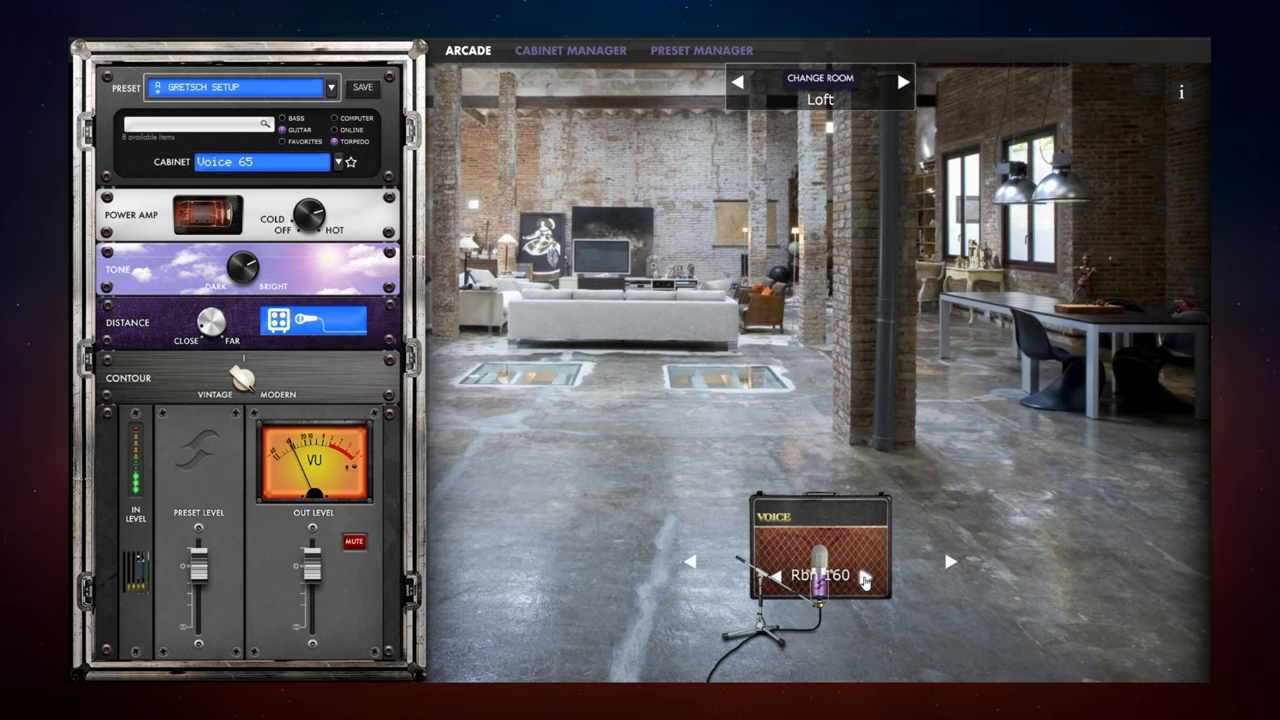
pyautogui.click(866, 578)
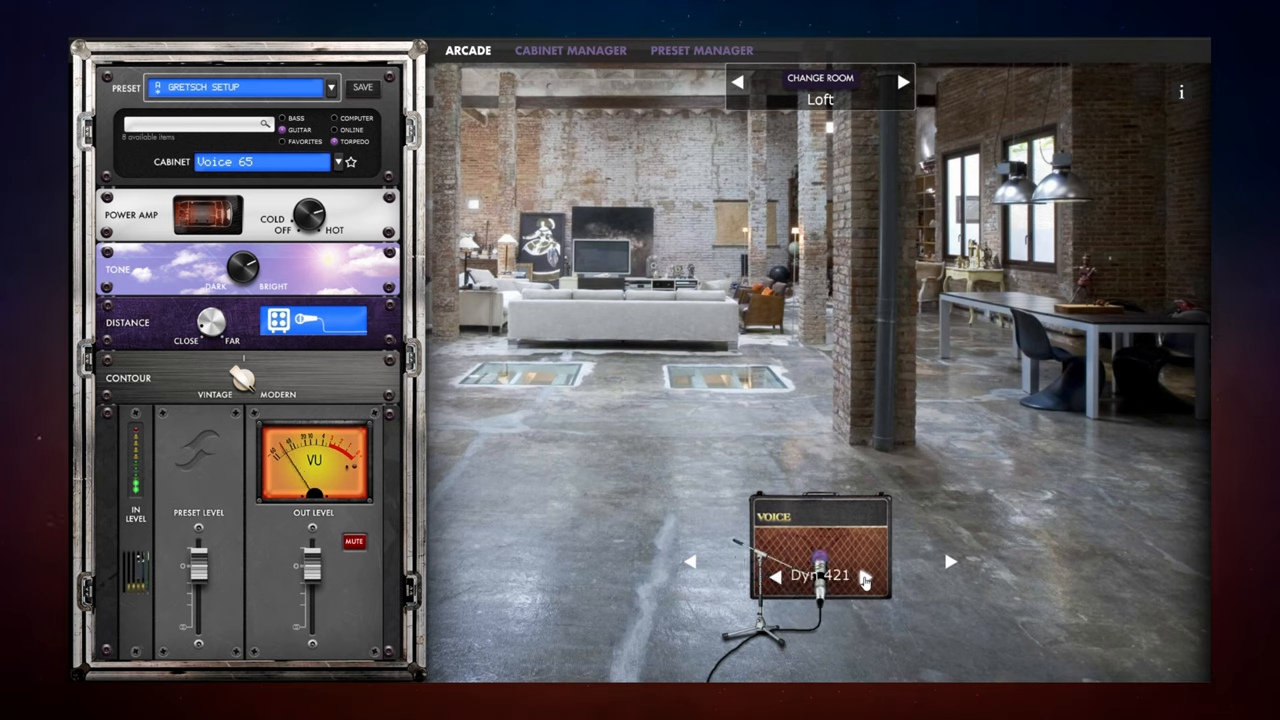
pyautogui.click(866, 576)
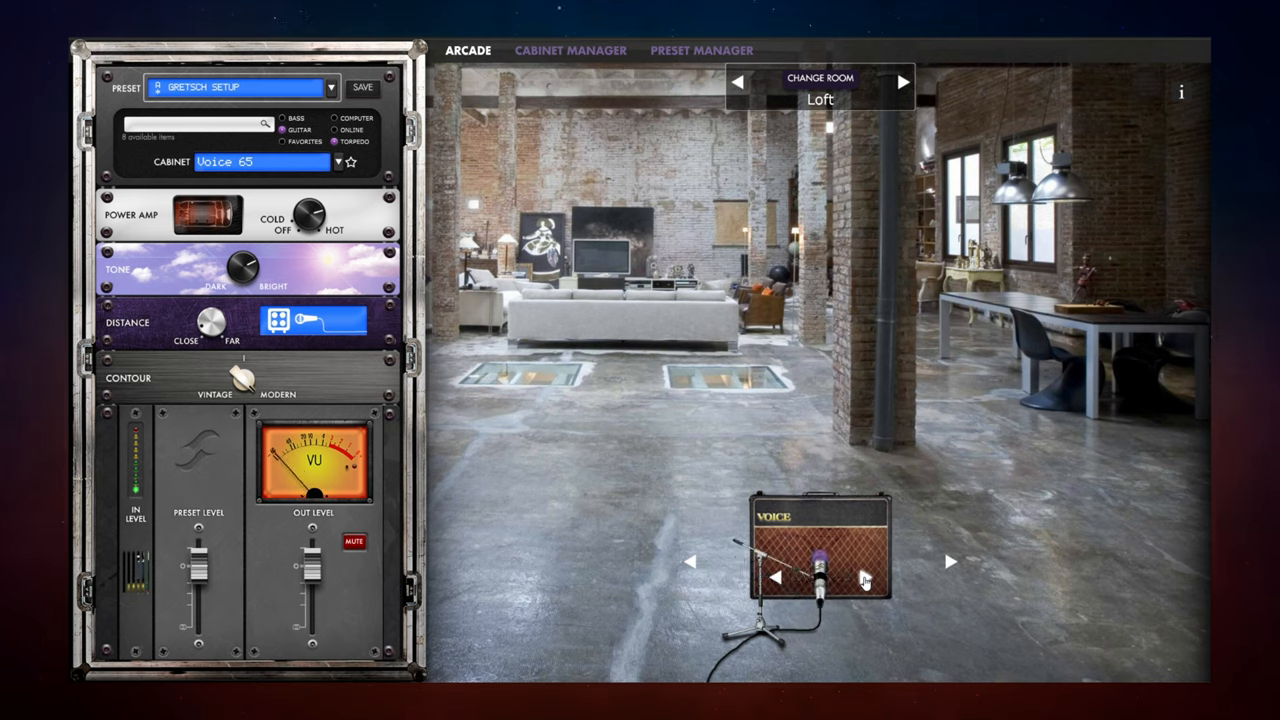
pyautogui.click(776, 578)
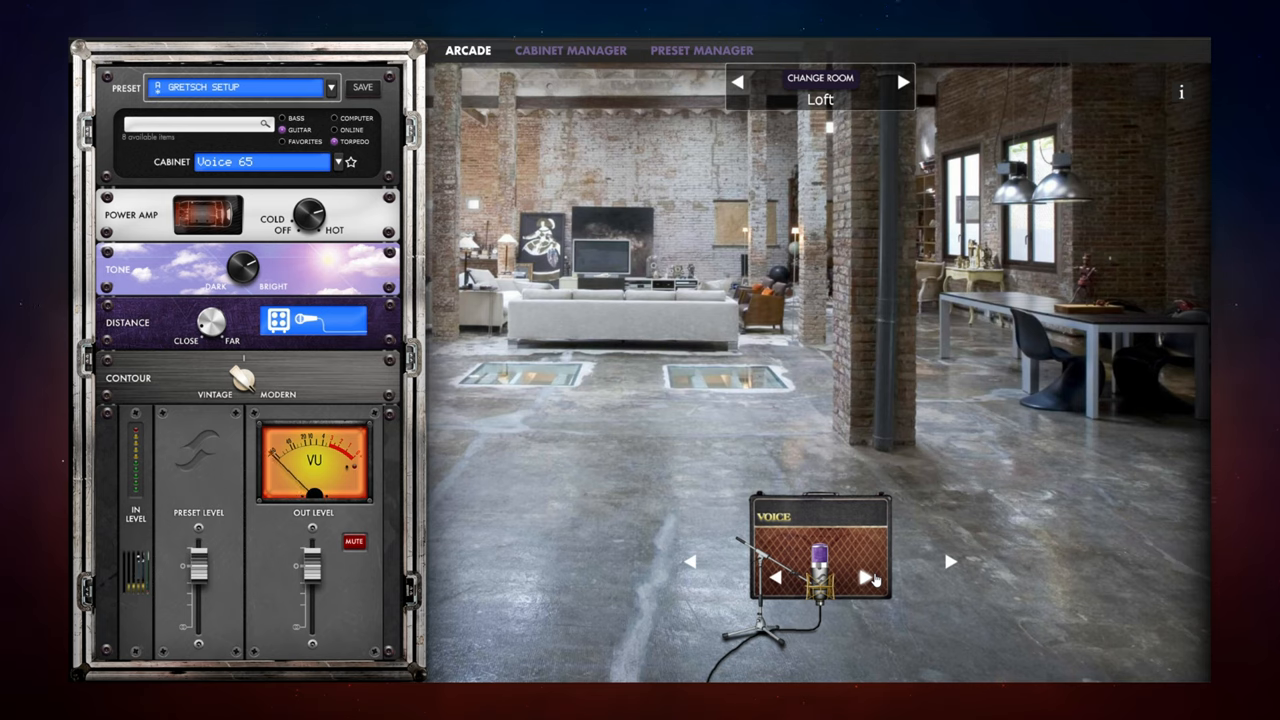
pyautogui.click(866, 577)
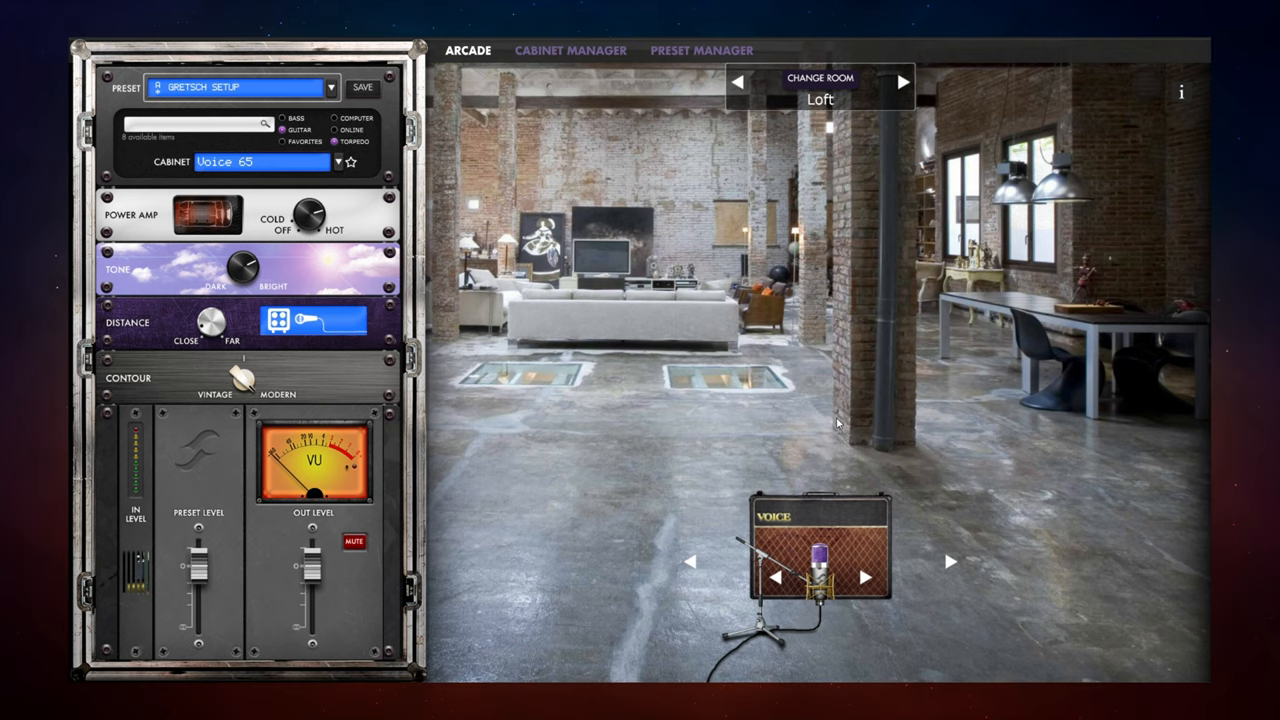
pyautogui.moveTo(985, 474)
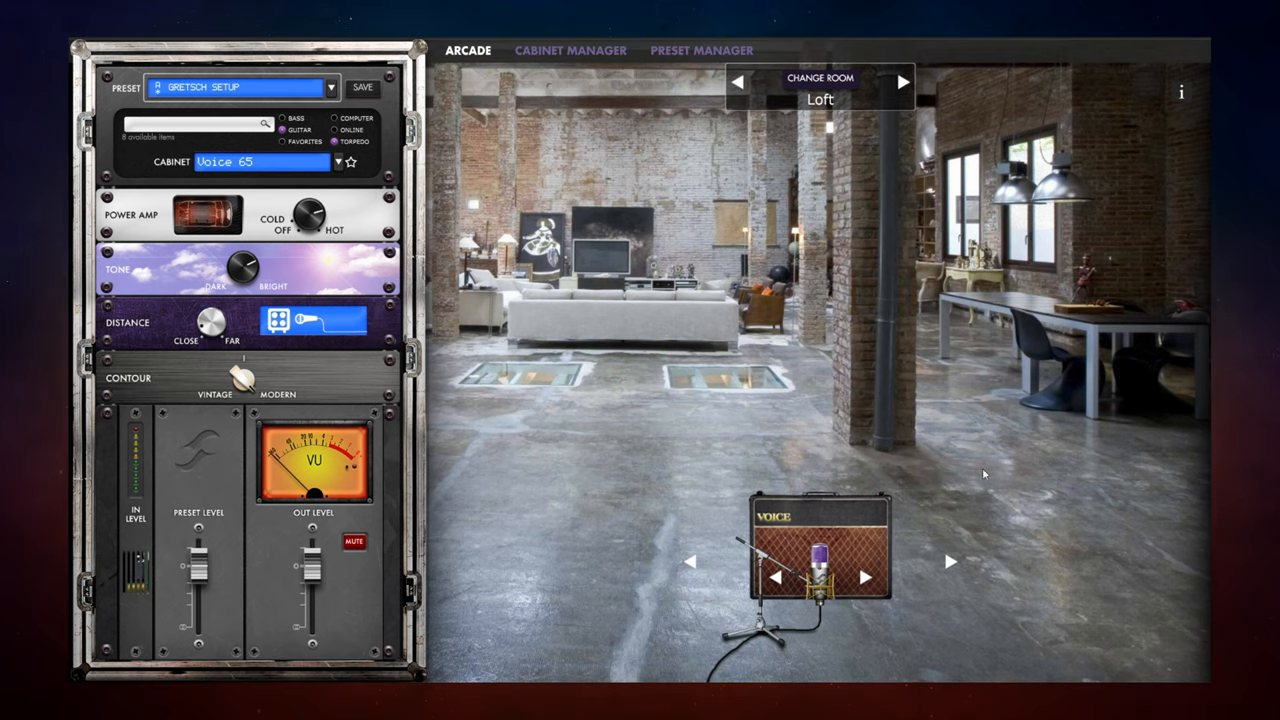
pyautogui.moveTo(968, 516)
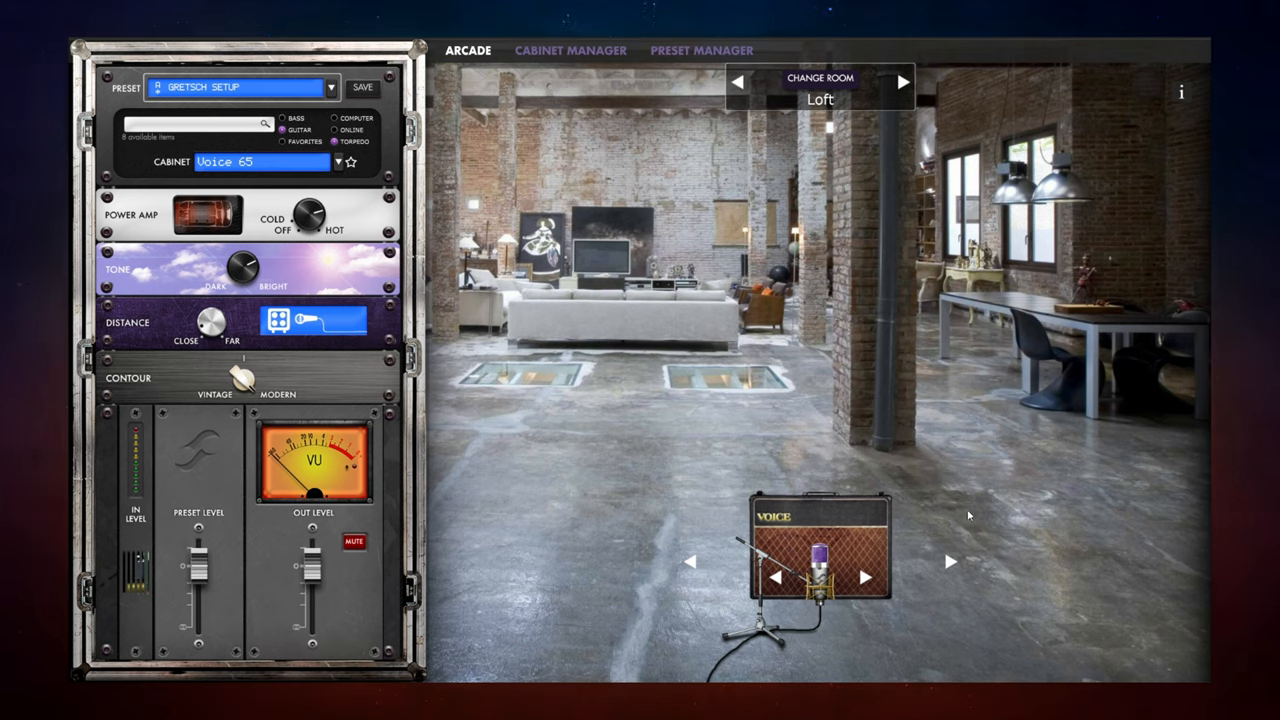
pyautogui.moveTo(950, 505)
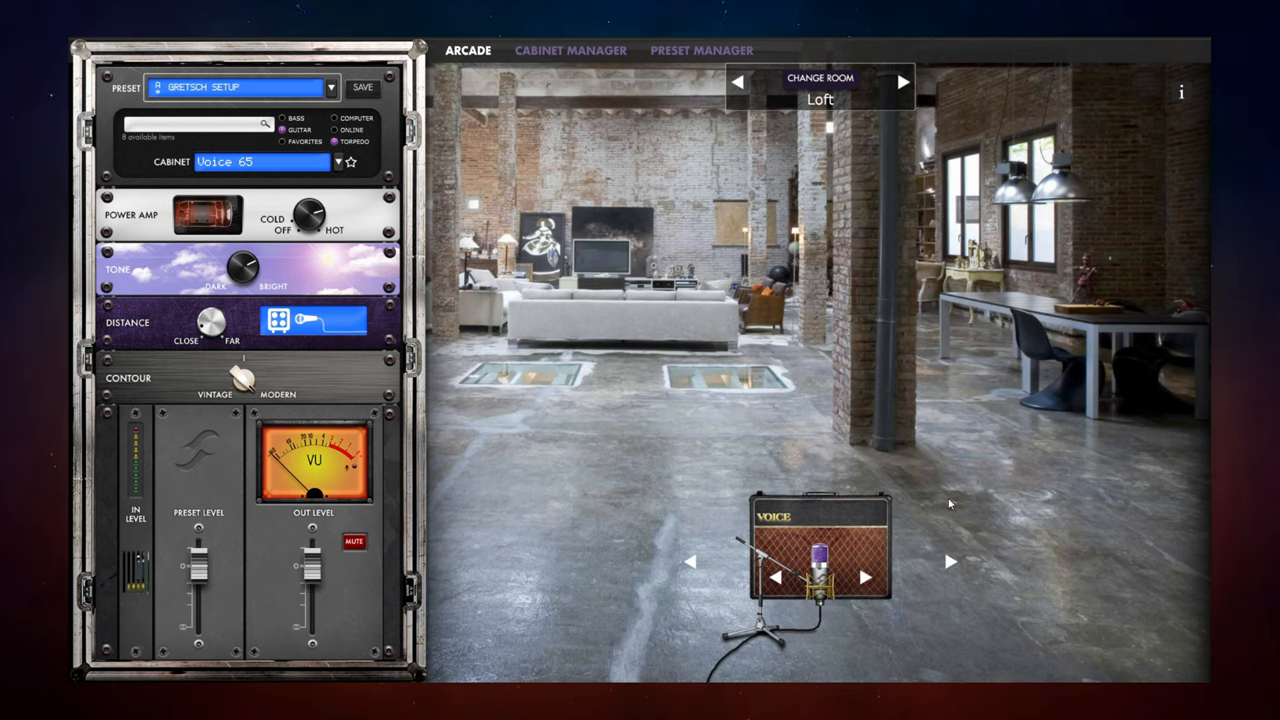
pyautogui.moveTo(710, 314)
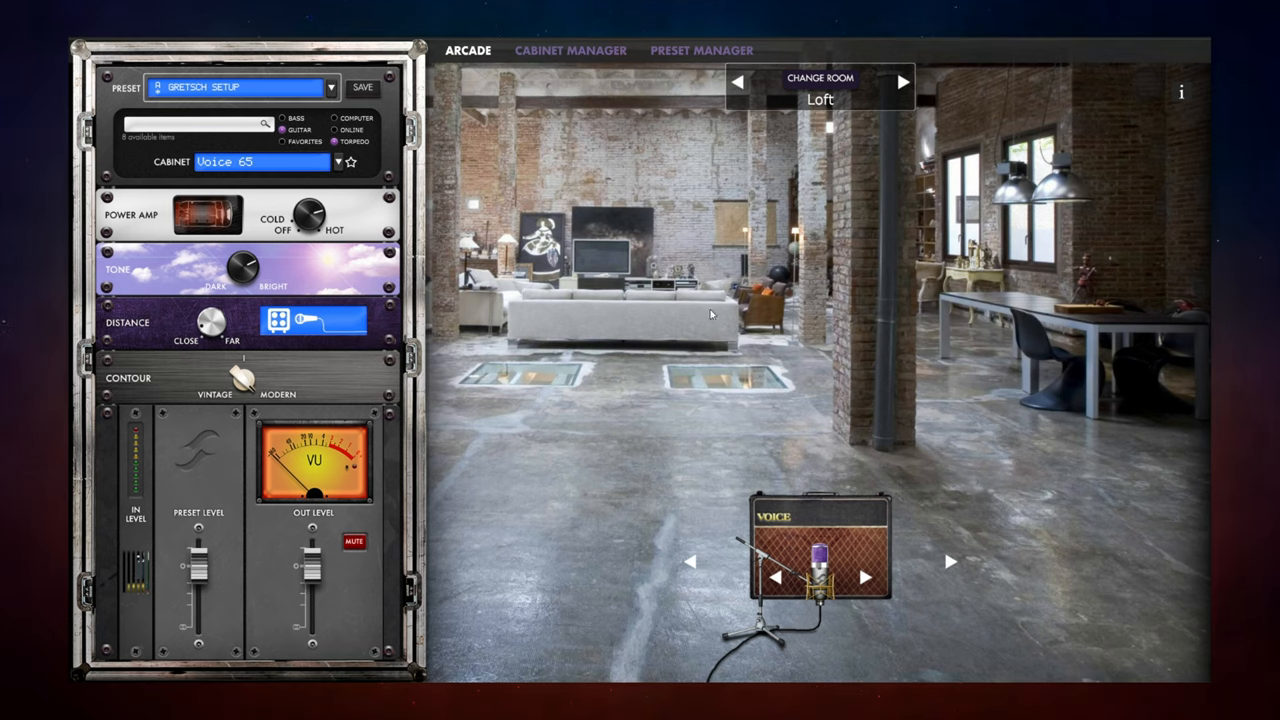
pyautogui.moveTo(812, 471)
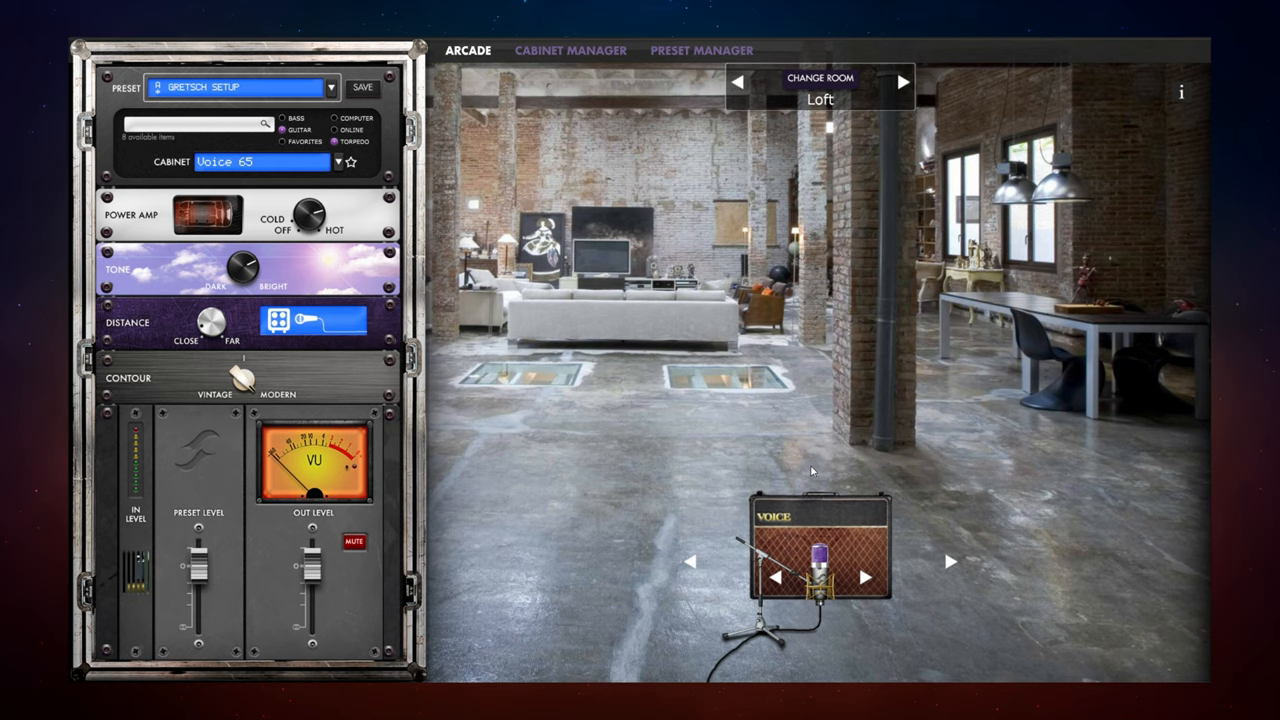
pyautogui.moveTo(950, 562)
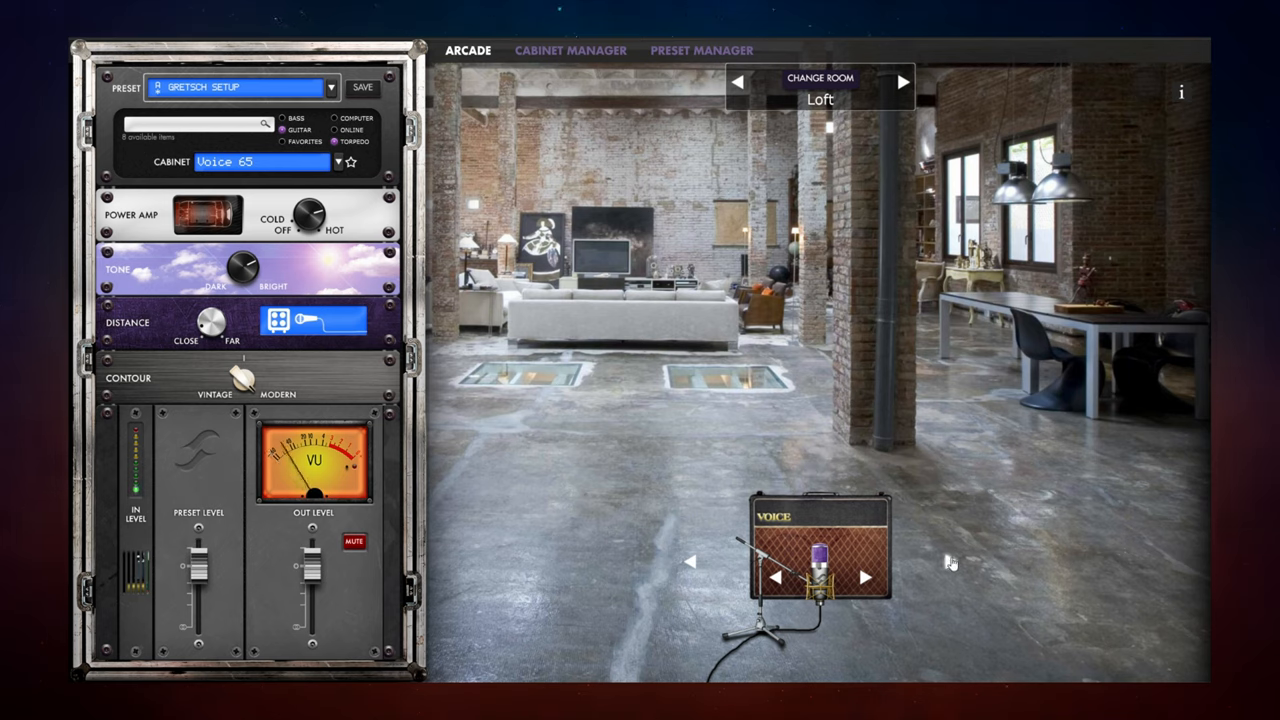
# Audition the Watt FanC, Brit 650, Brit 60A and Tanger 300 cabinets, returning to Voice 65.
pyautogui.click(864, 577)
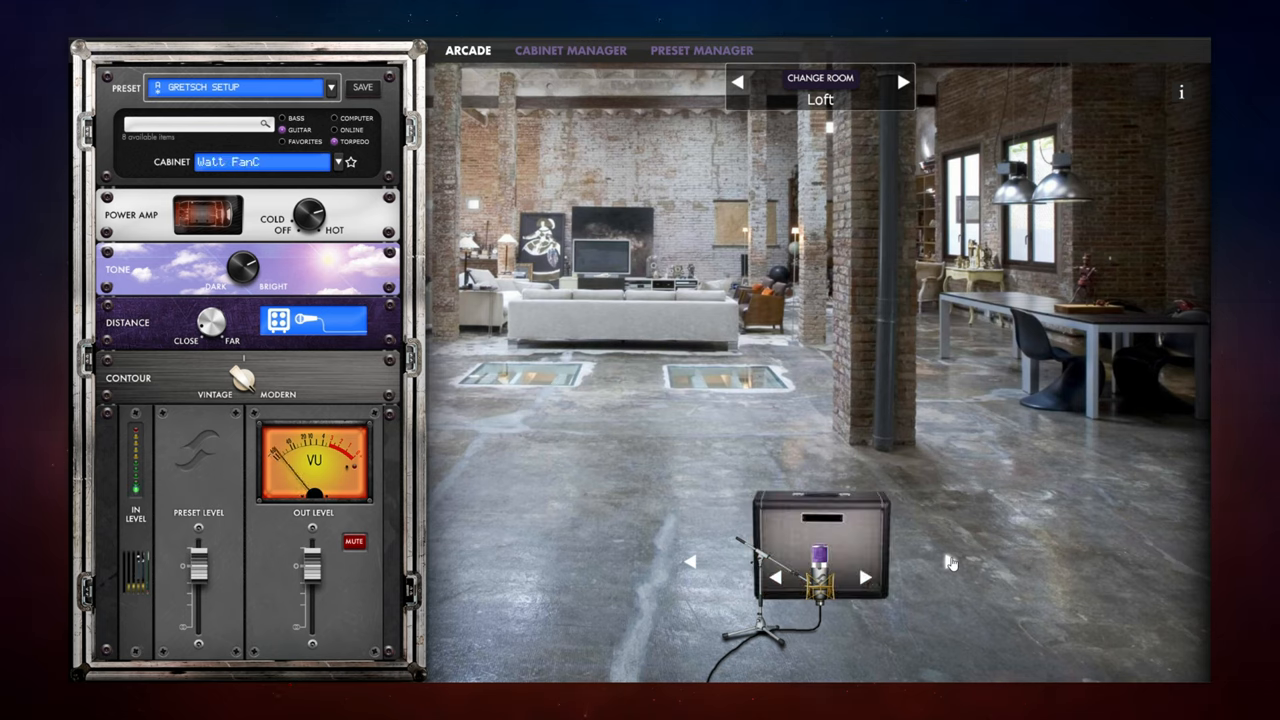
pyautogui.click(864, 578)
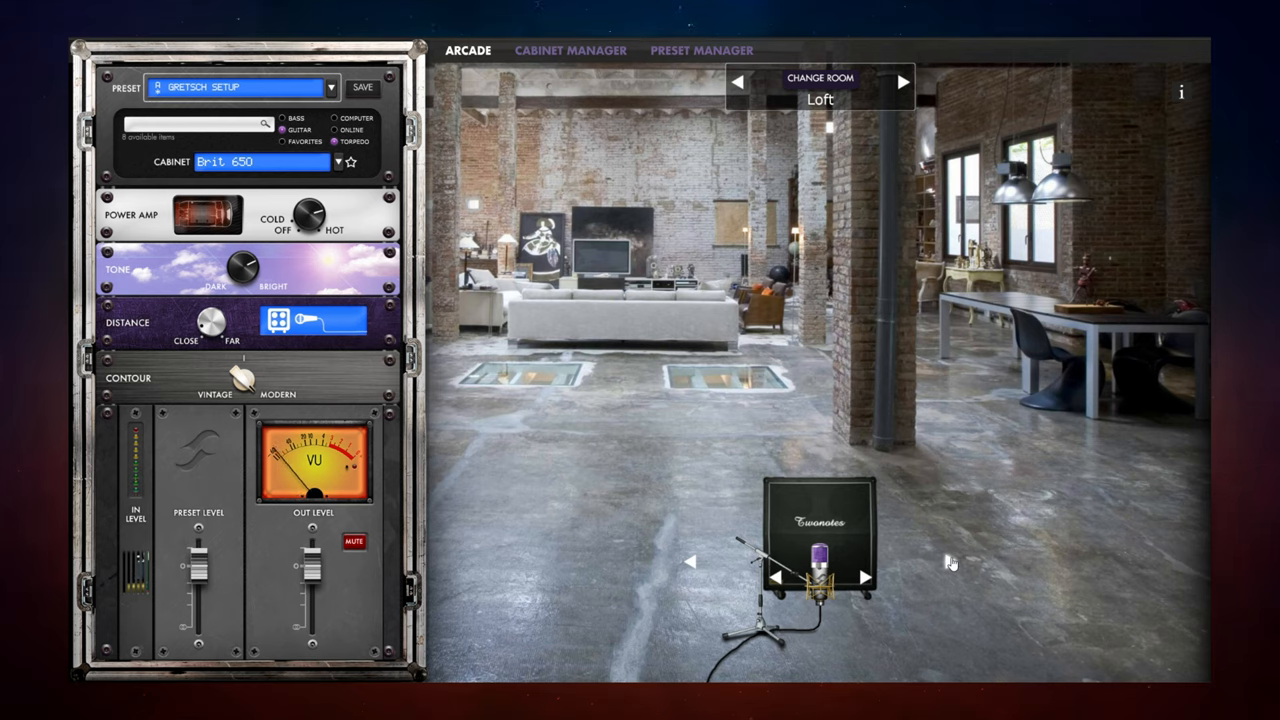
pyautogui.click(864, 577)
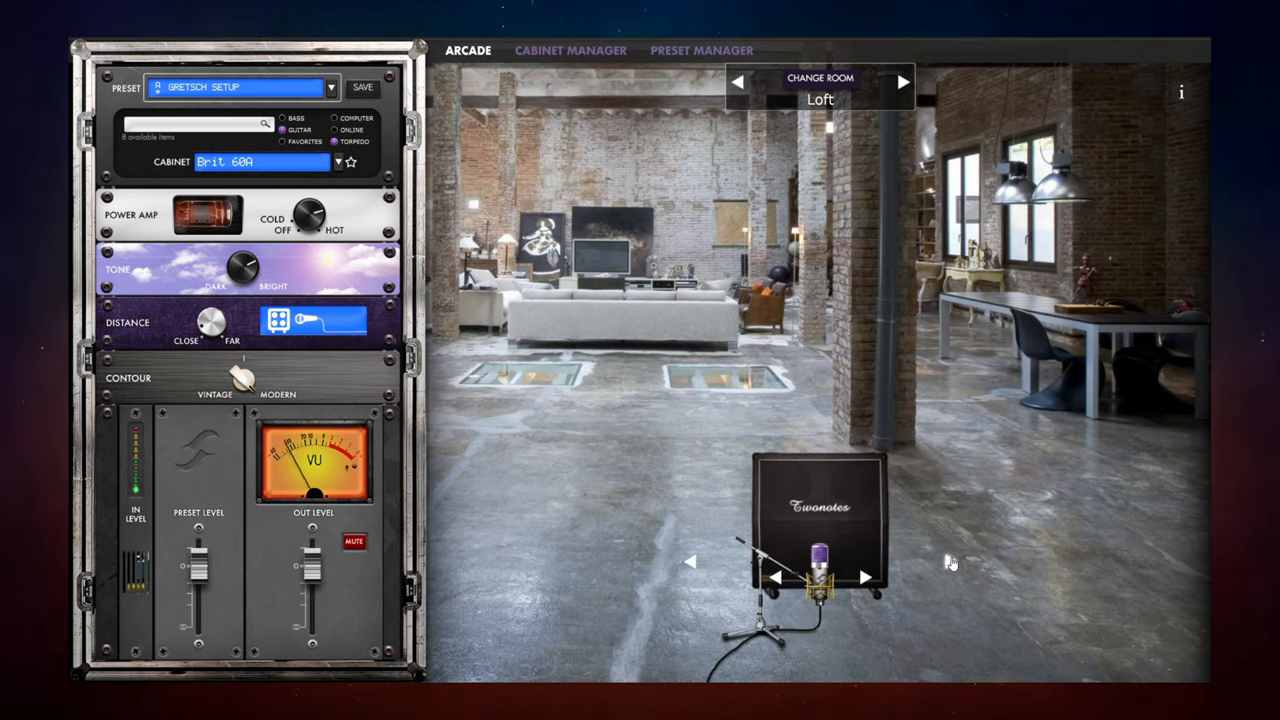
pyautogui.click(866, 577)
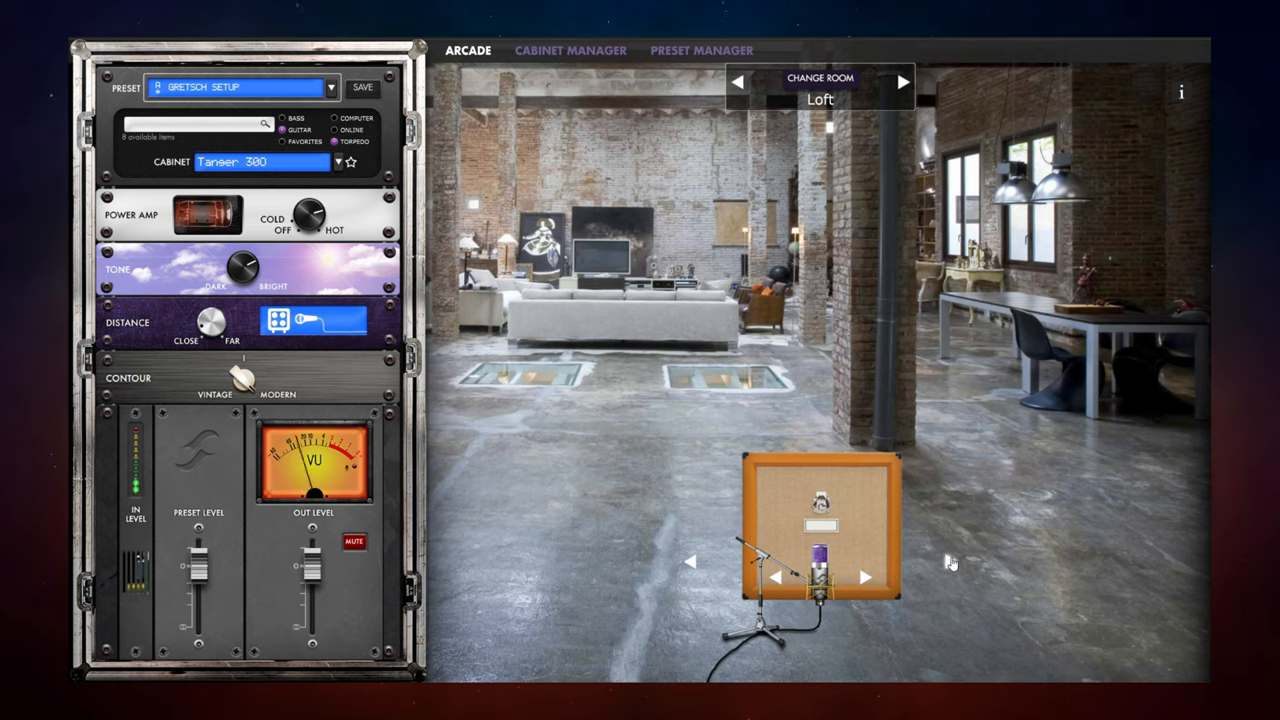
pyautogui.click(865, 577)
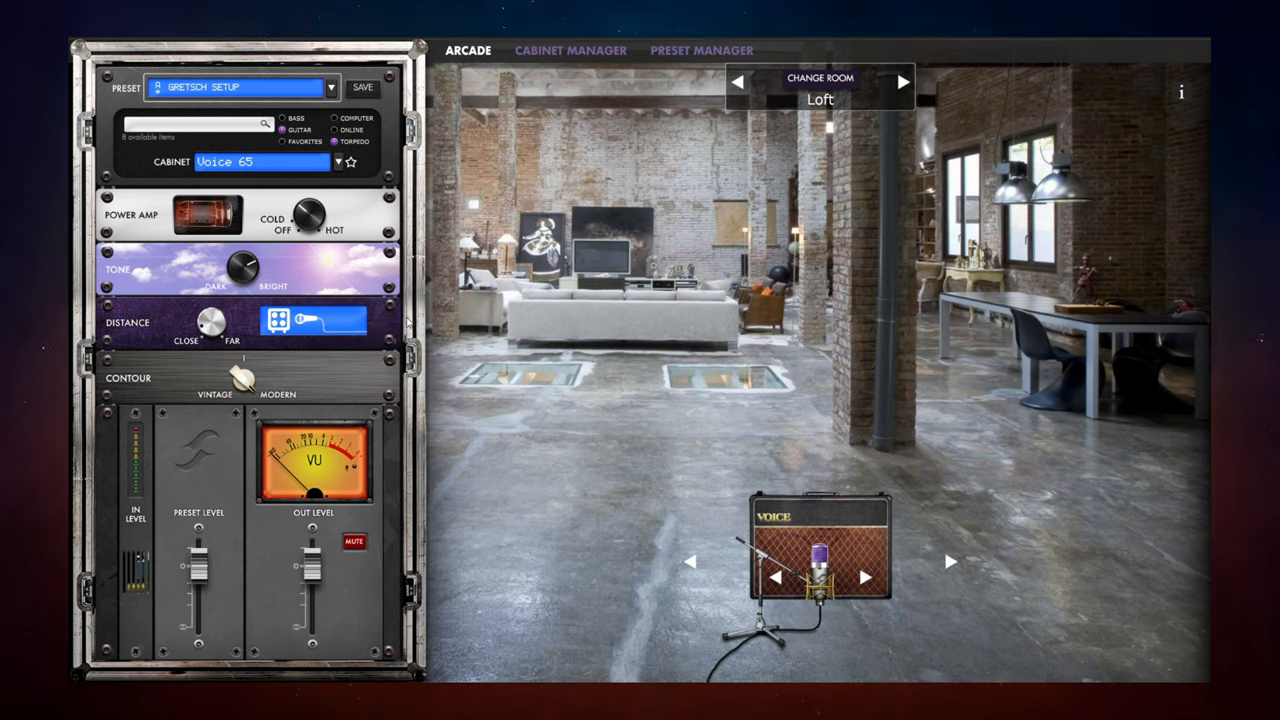
pyautogui.moveTo(595, 315)
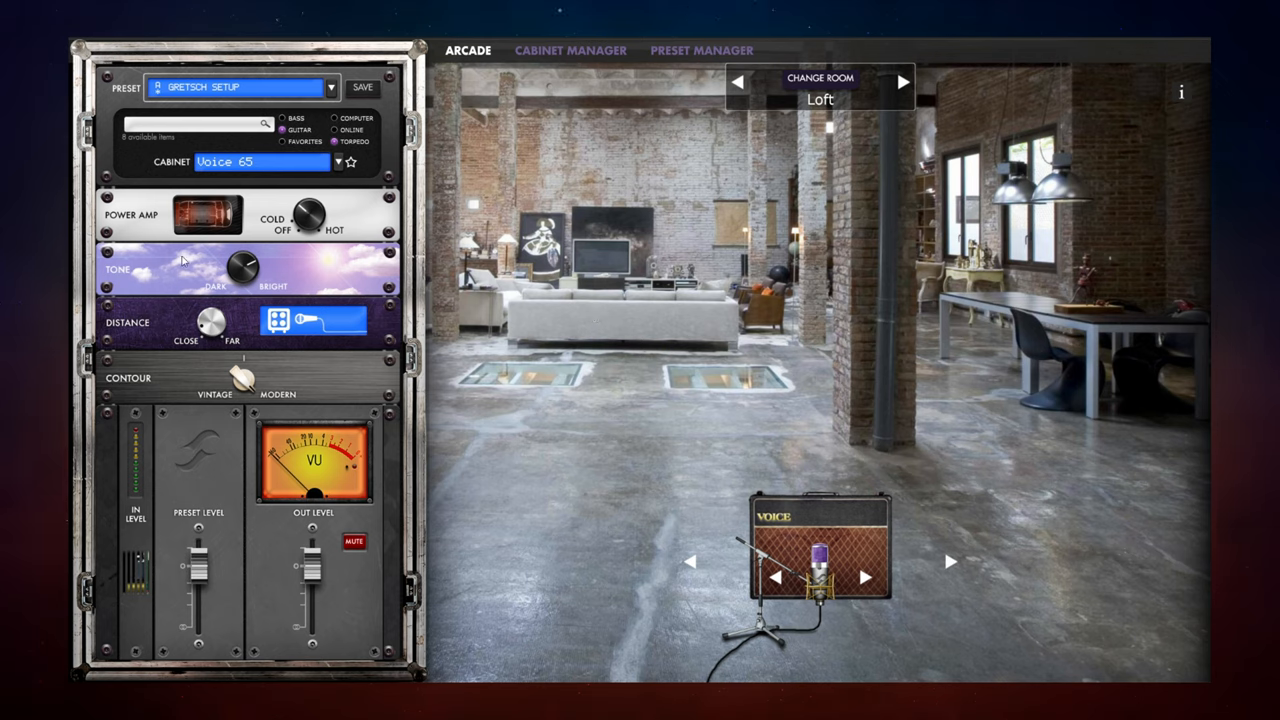
pyautogui.moveTo(337, 375)
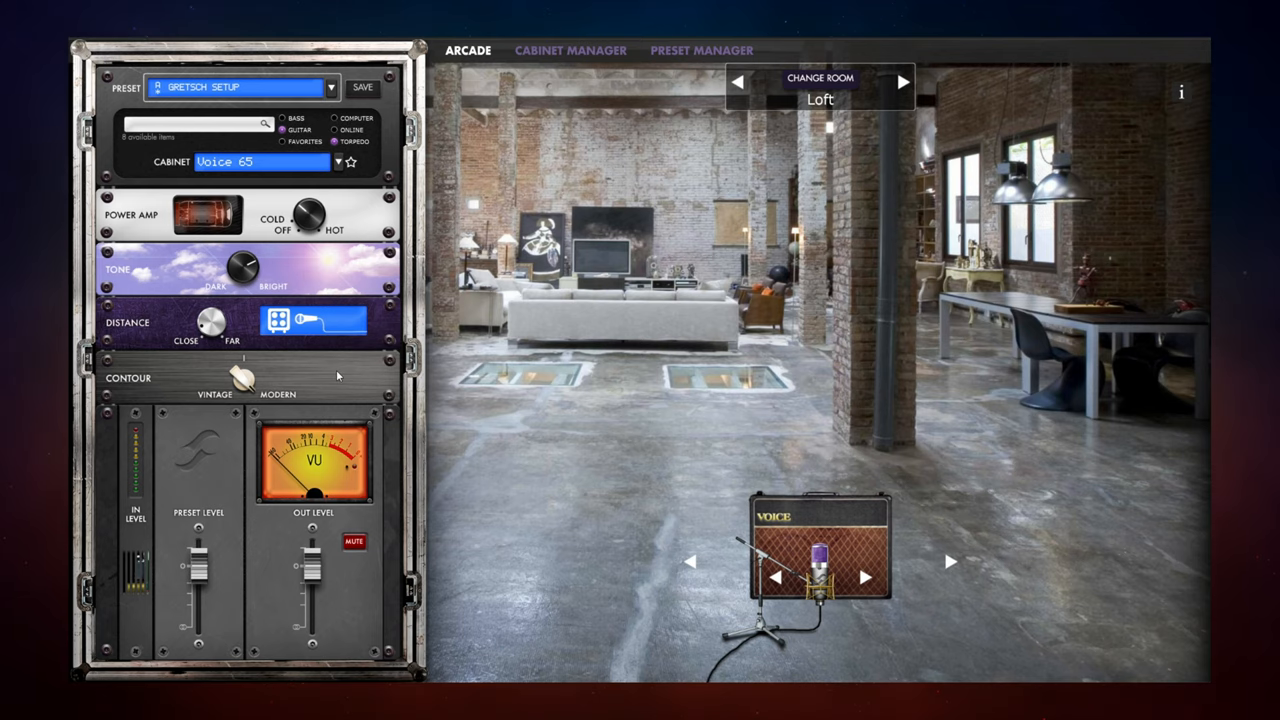
pyautogui.moveTo(349, 399)
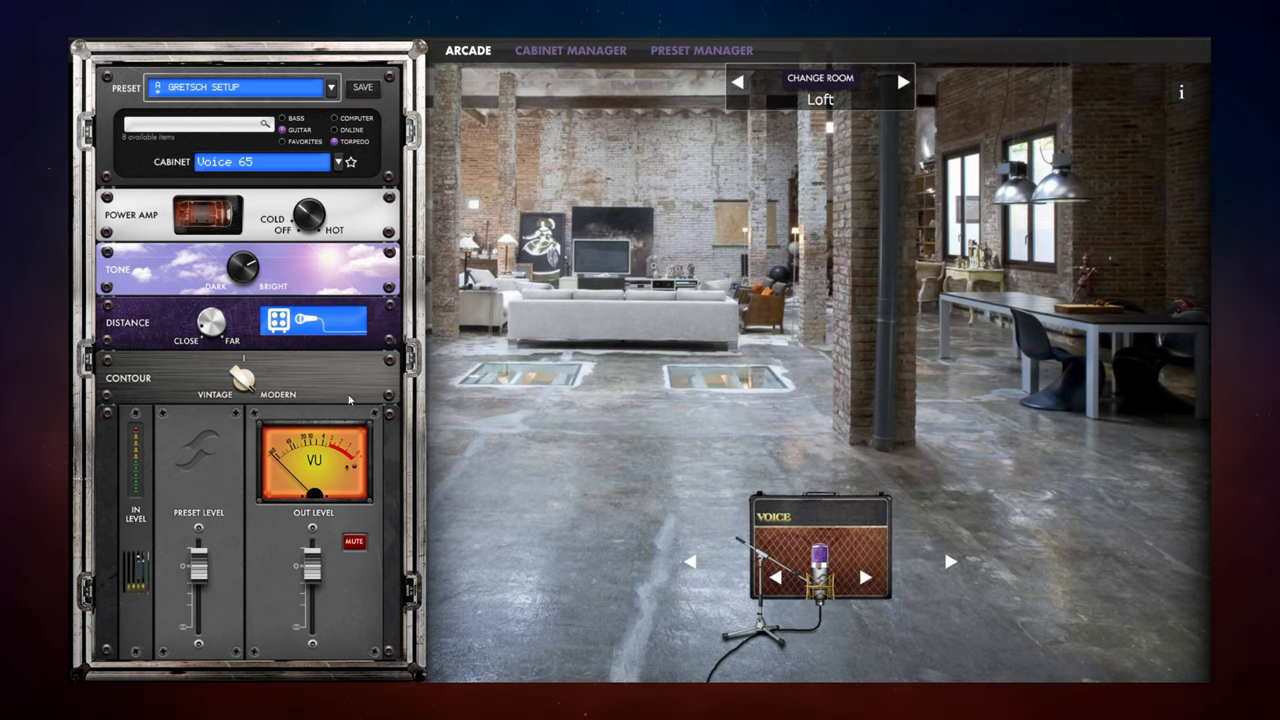